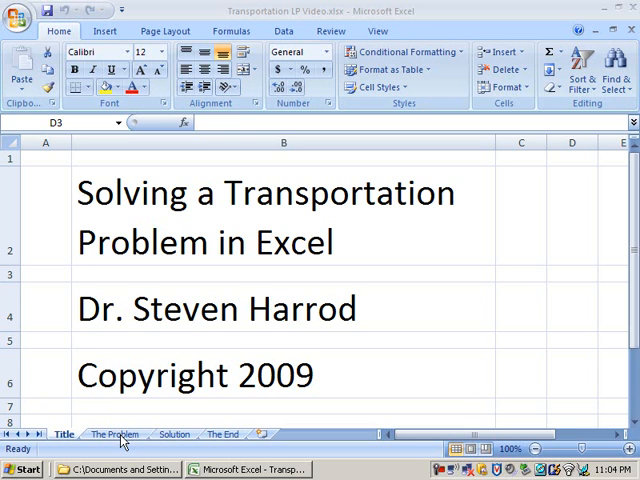
# Show The Problem sheet with the goal, fifteen assignment variables and capacity limits
pyautogui.click(114, 434)
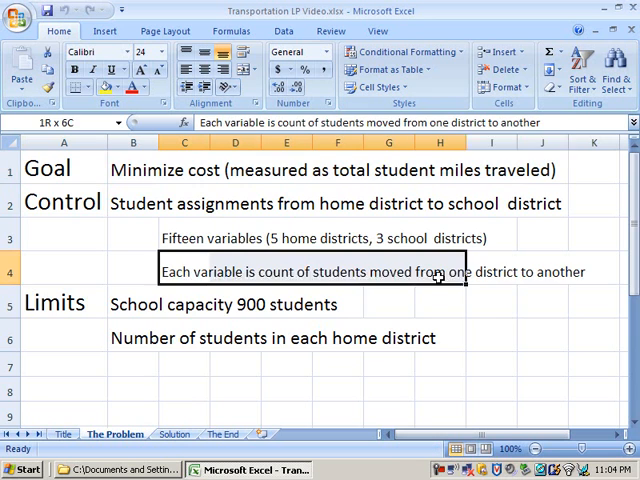
pyautogui.click(565, 367)
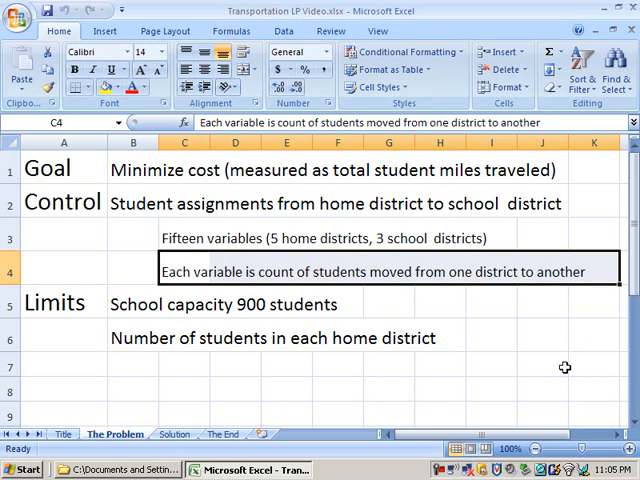
pyautogui.moveTo(50, 302)
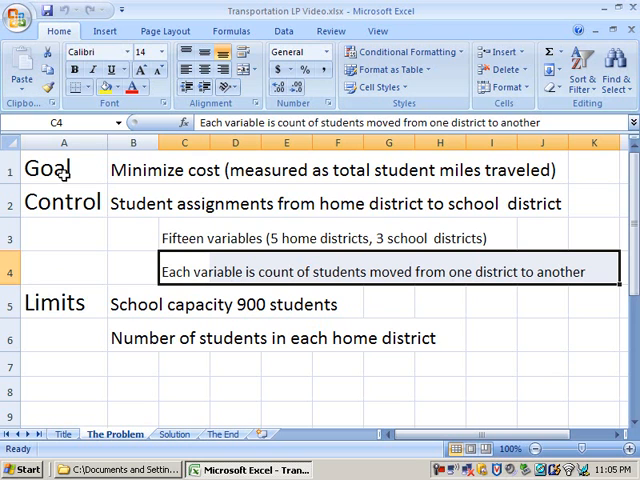
pyautogui.click(63, 168)
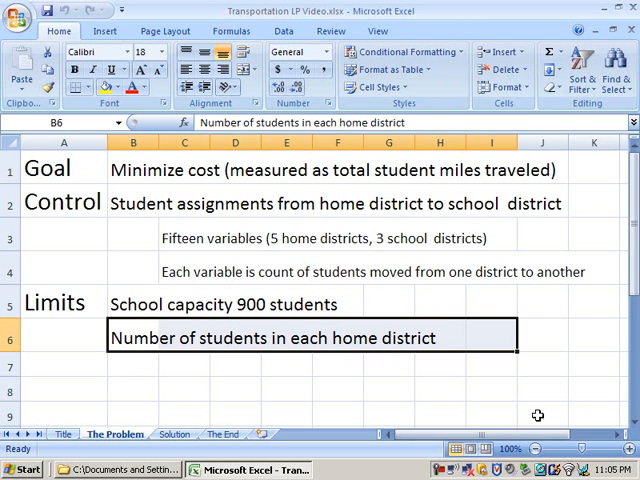
pyautogui.moveTo(160, 425)
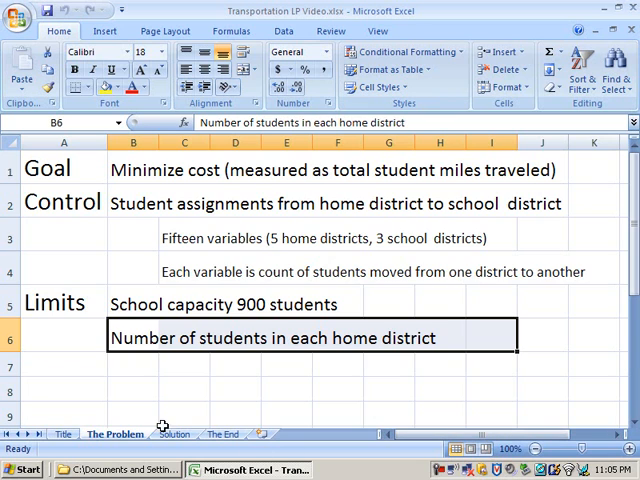
# On the Solution sheet, label column A 'From' with source rows A–E
pyautogui.click(174, 433)
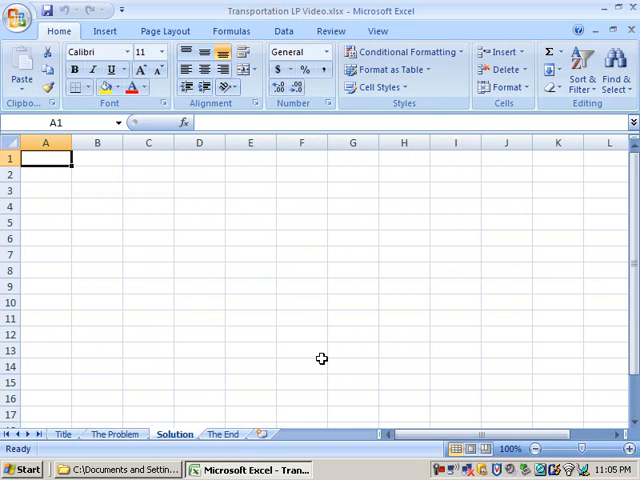
pyautogui.moveTo(193, 241)
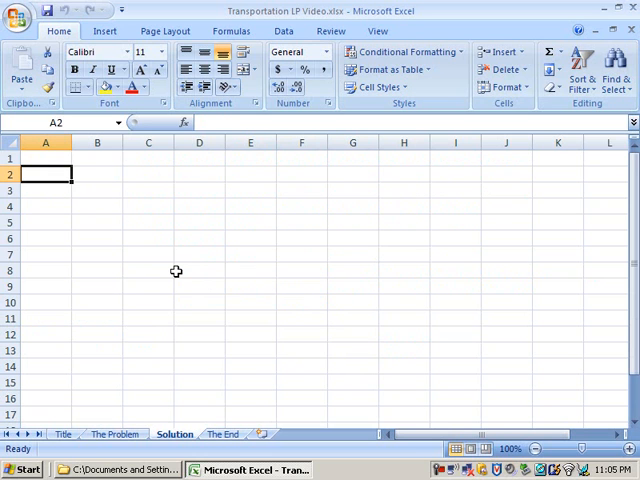
pyautogui.write('From')
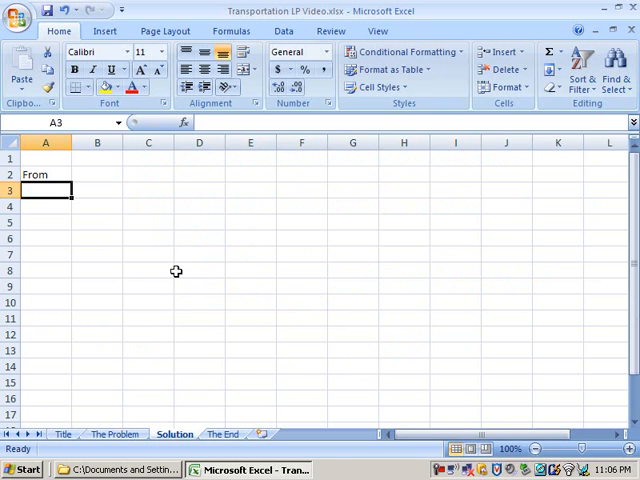
pyautogui.write('A')
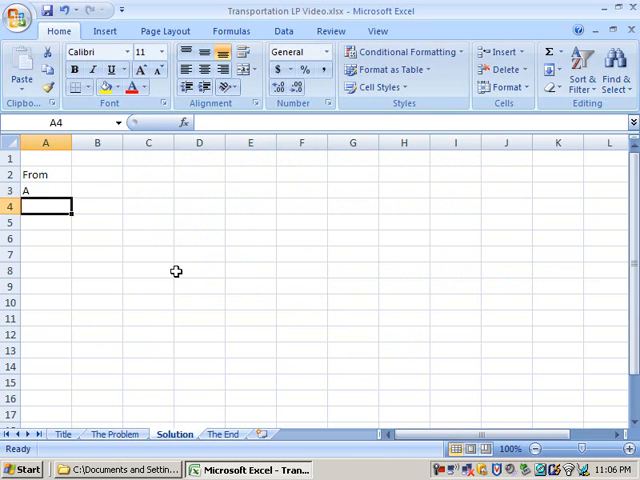
pyautogui.write('B')
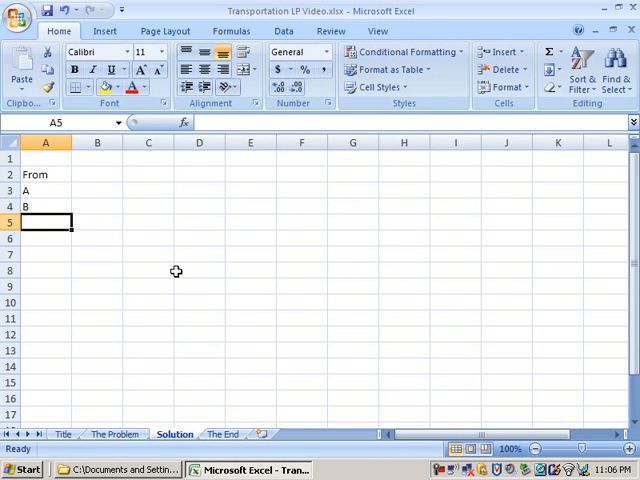
pyautogui.write('C')
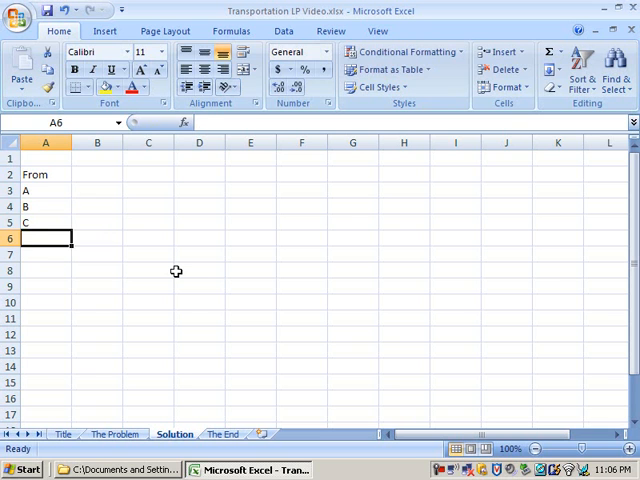
pyautogui.write('D')
pyautogui.click(46, 254)
pyautogui.write('E')
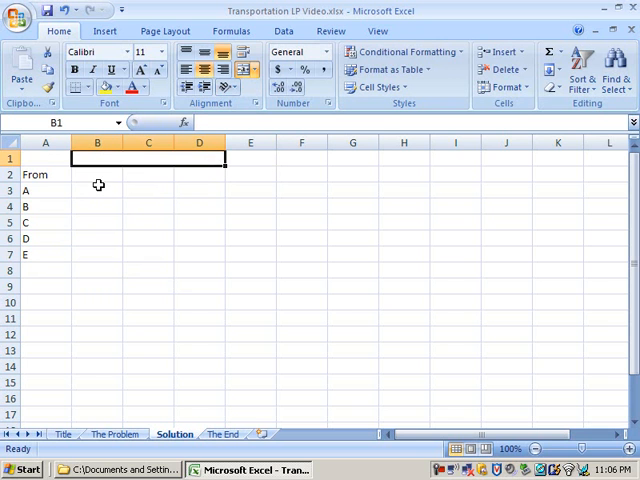
# Add destination headings B, C, E in row 2 under a merged 'To' heading
pyautogui.click(97, 174)
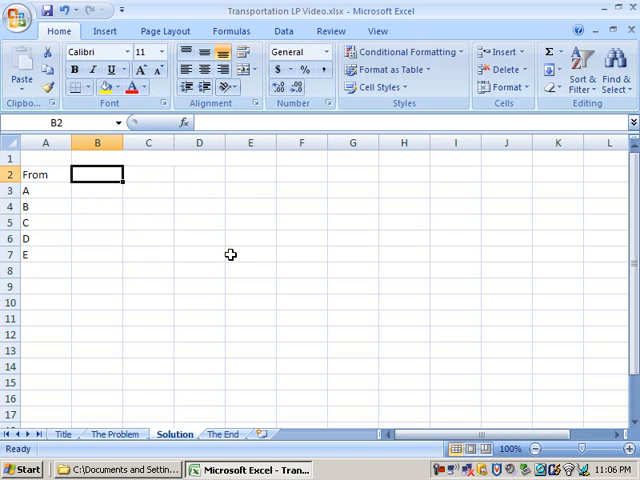
pyautogui.write('C')
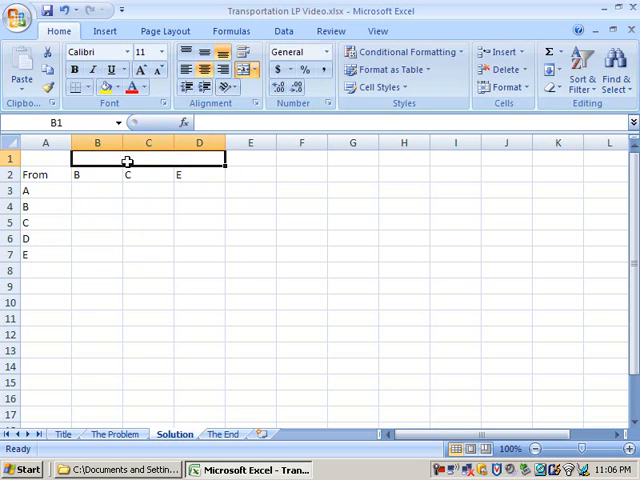
pyautogui.write('To')
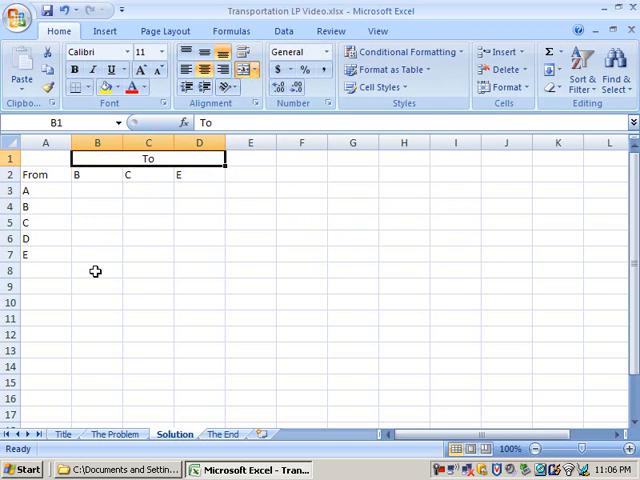
# Apply All Borders to the fifteen-cell shipment grid B3:D7
pyautogui.click(45, 190)
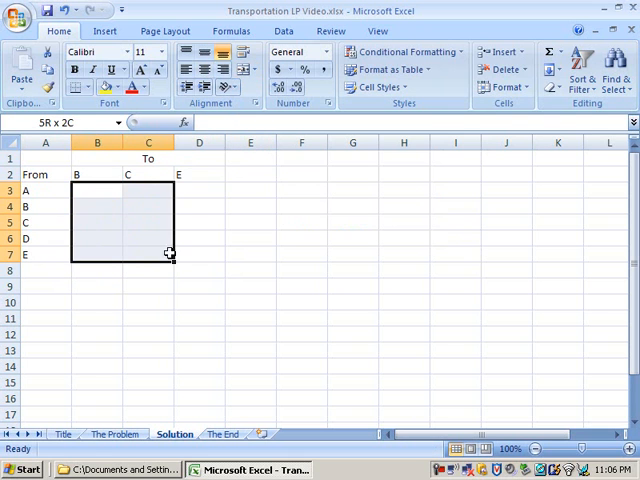
pyautogui.click(87, 88)
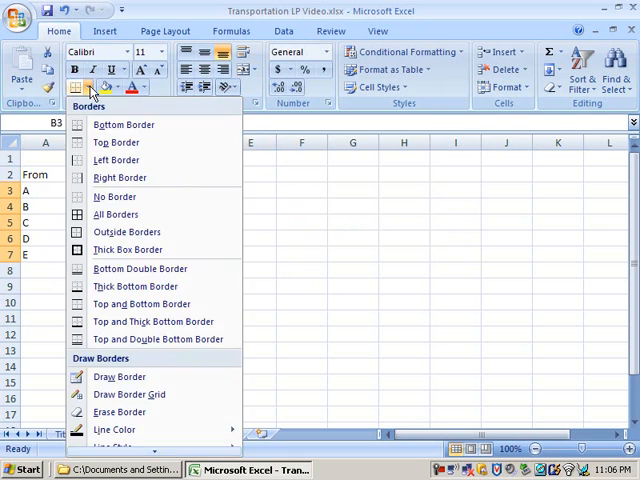
pyautogui.click(115, 214)
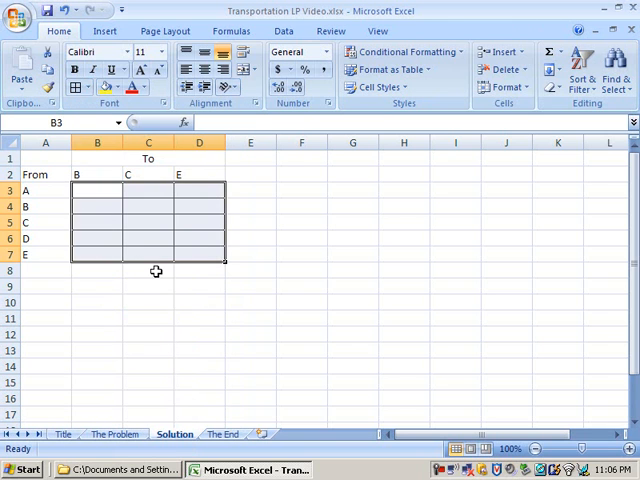
pyautogui.click(199, 301)
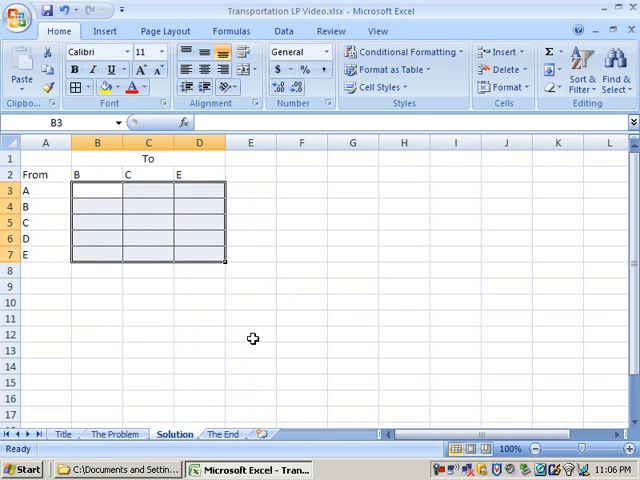
pyautogui.click(97, 206)
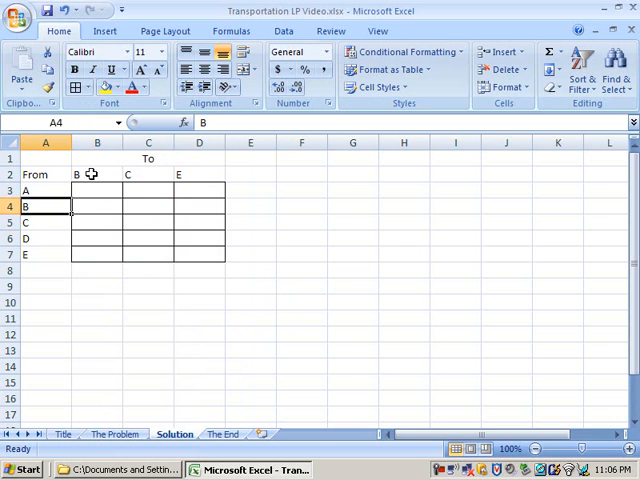
pyautogui.click(97, 175)
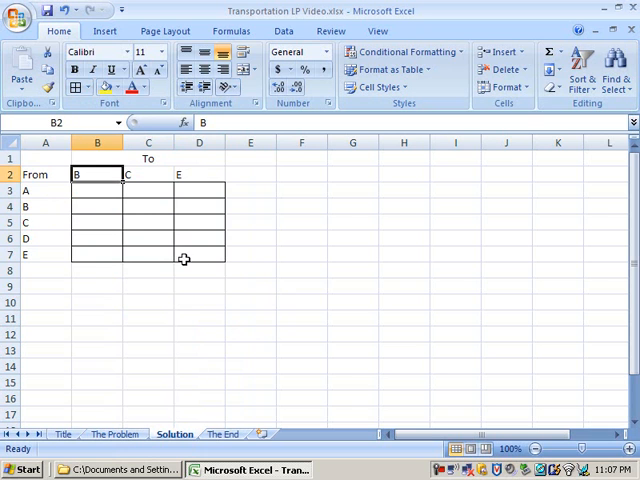
pyautogui.click(97, 190)
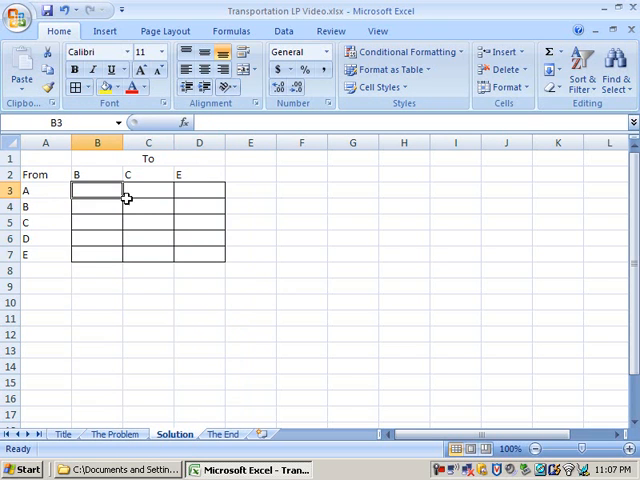
pyautogui.moveTo(97, 191); pyautogui.dragTo(199, 255)
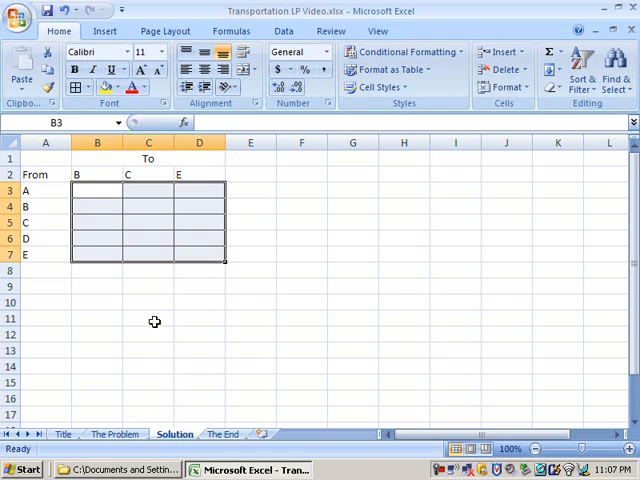
pyautogui.moveTo(97, 190); pyautogui.dragTo(199, 255)
pyautogui.write('Decision')
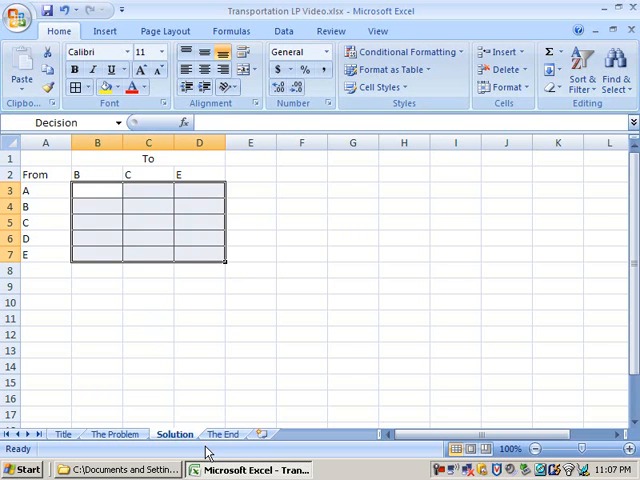
pyautogui.moveTo(167, 346)
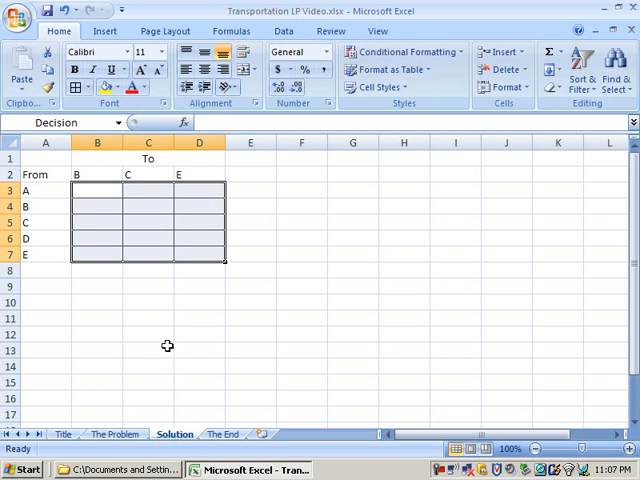
pyautogui.moveTo(74, 197)
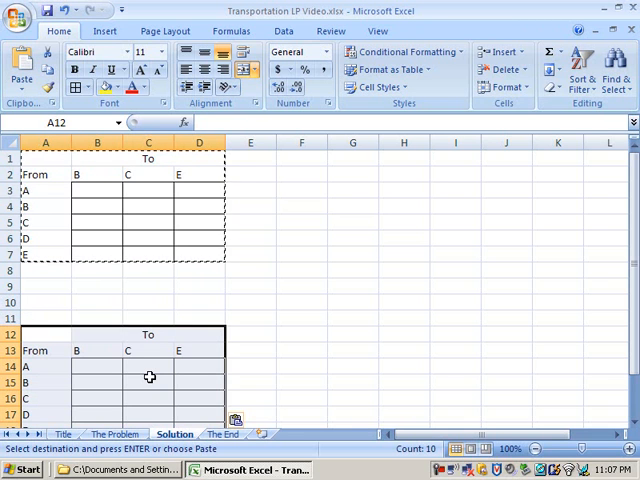
pyautogui.moveTo(427, 377)
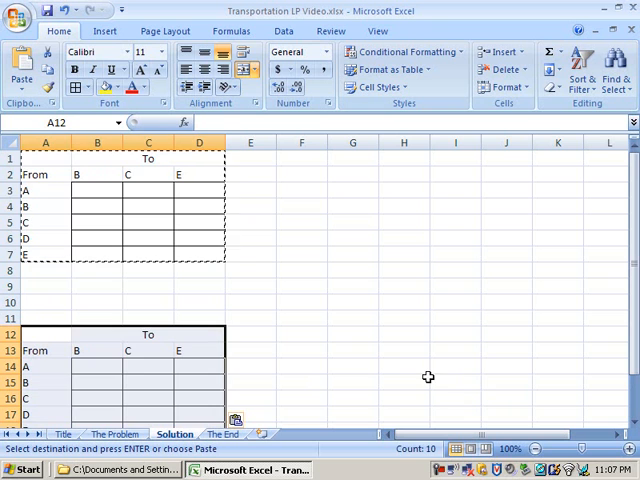
# Scroll down to view the copied From/To table in rows 12–18
pyautogui.scroll(-3)
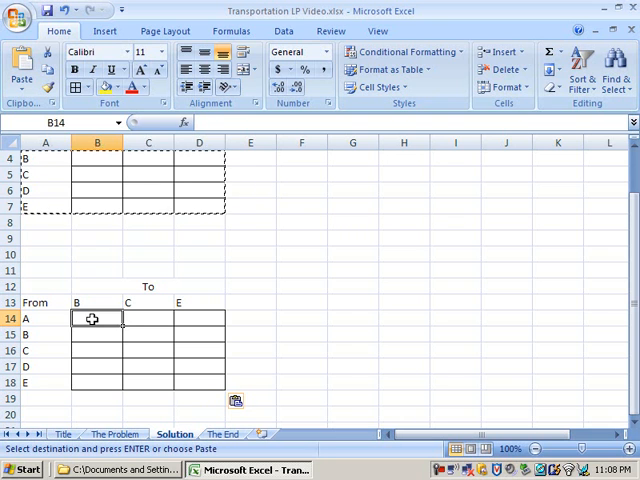
# Enter the first unit shipping costs in the lower grid, starting with source A's 5
pyautogui.write('5')
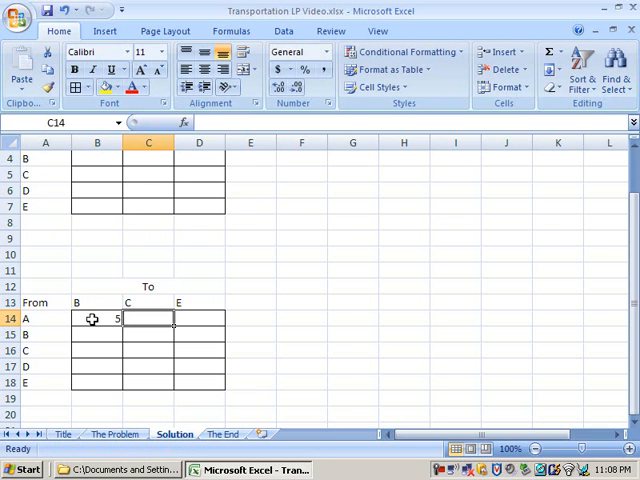
pyautogui.write('6')
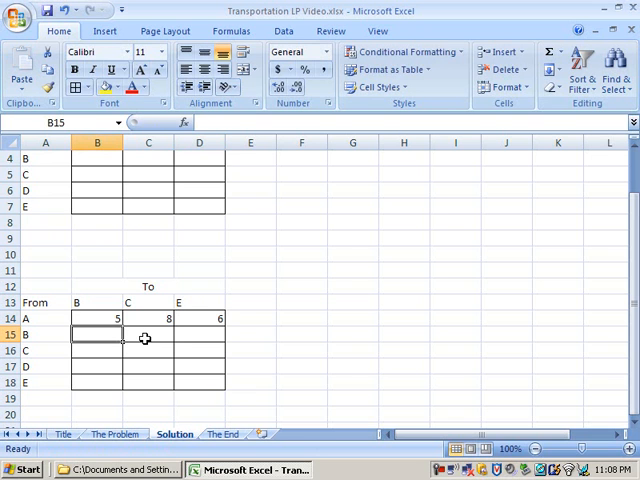
pyautogui.write('0')
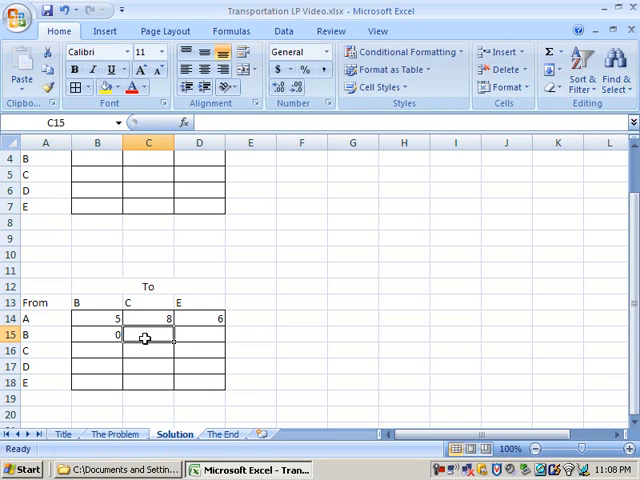
pyautogui.write('4')
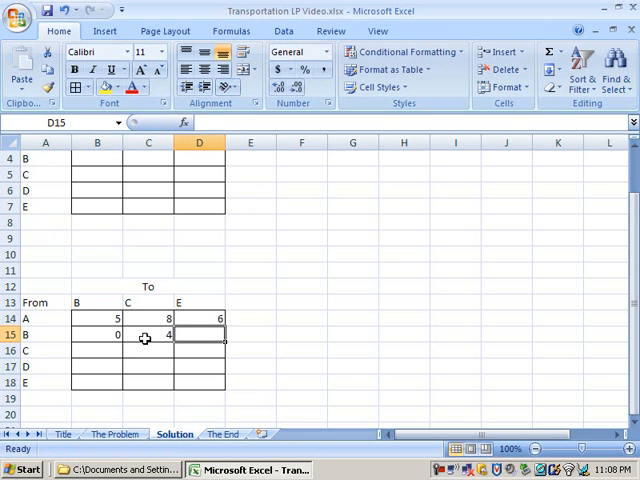
pyautogui.write('12')
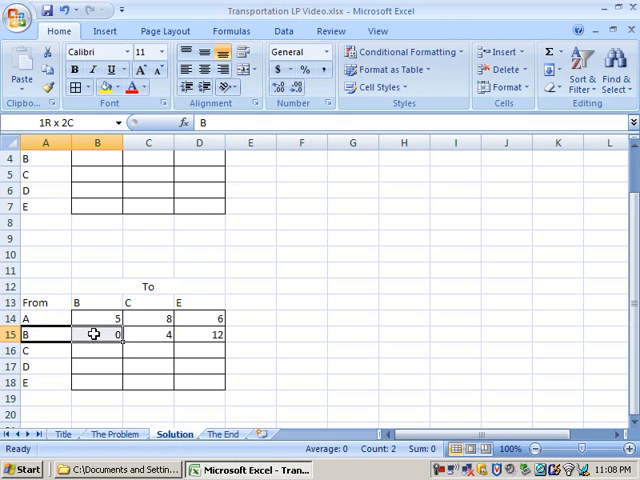
pyautogui.click(46, 334)
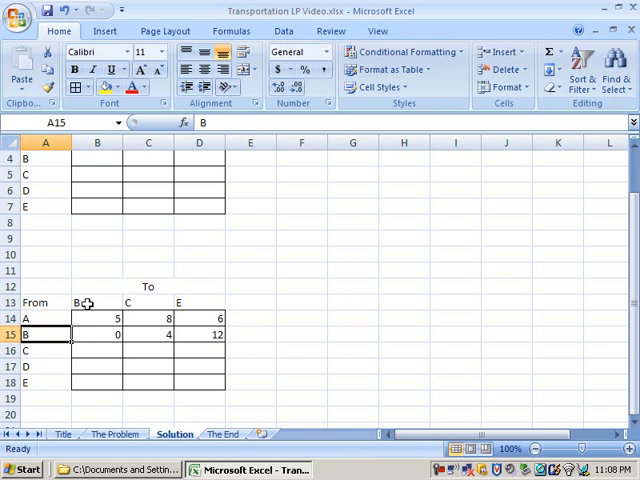
pyautogui.click(97, 301)
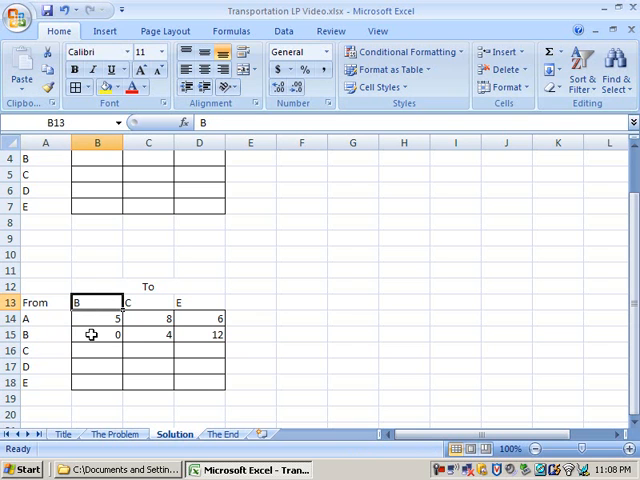
pyautogui.click(45, 334)
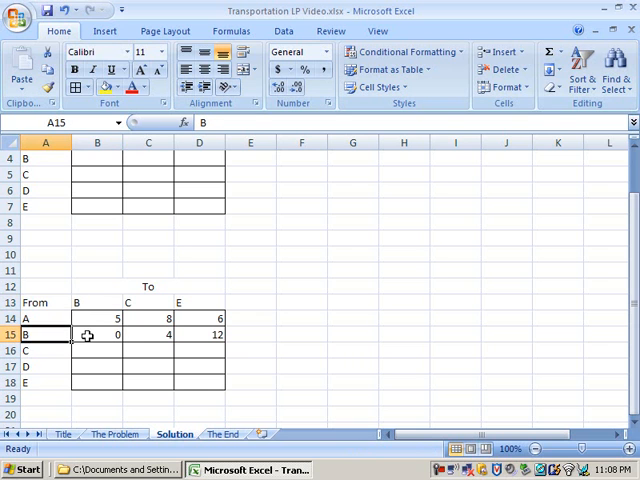
pyautogui.click(97, 334)
pyautogui.write('4')
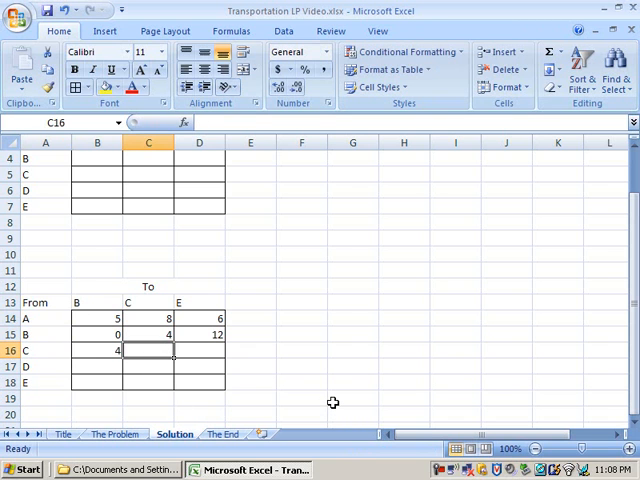
# Enter the remaining costs through source E (12, 7, 0) and select B14:D18
pyautogui.write('0')
pyautogui.click(199, 350)
pyautogui.write('7')
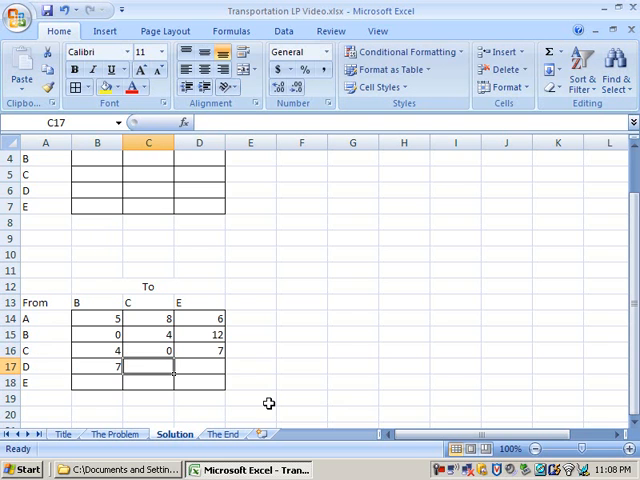
pyautogui.write('2')
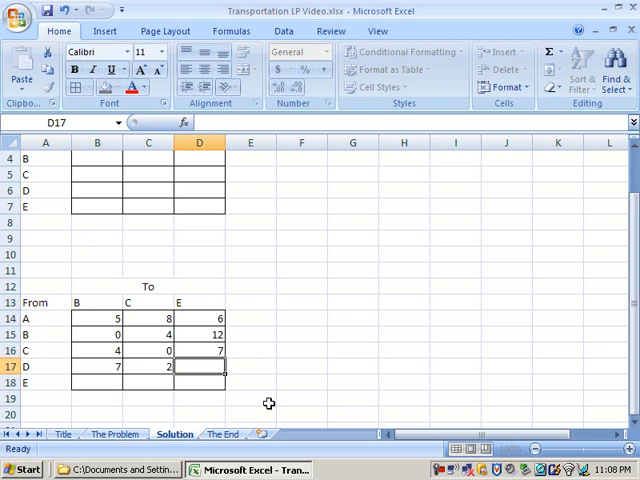
pyautogui.write('5')
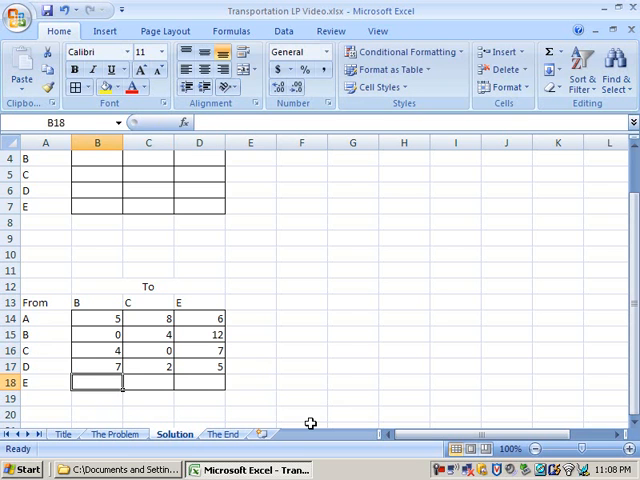
pyautogui.write('12')
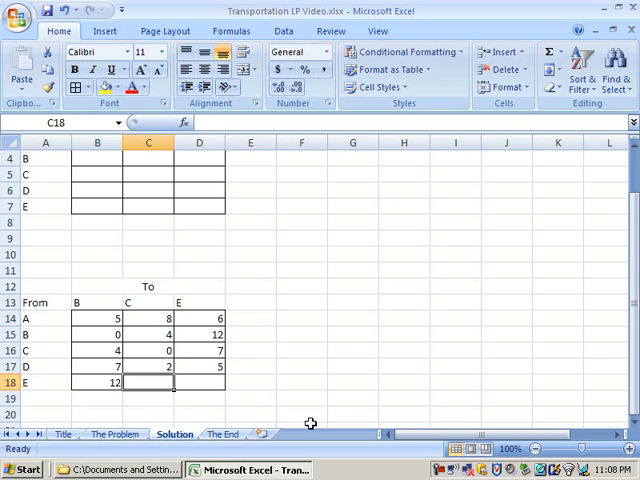
pyautogui.write('7')
pyautogui.click(199, 382)
pyautogui.write('0')
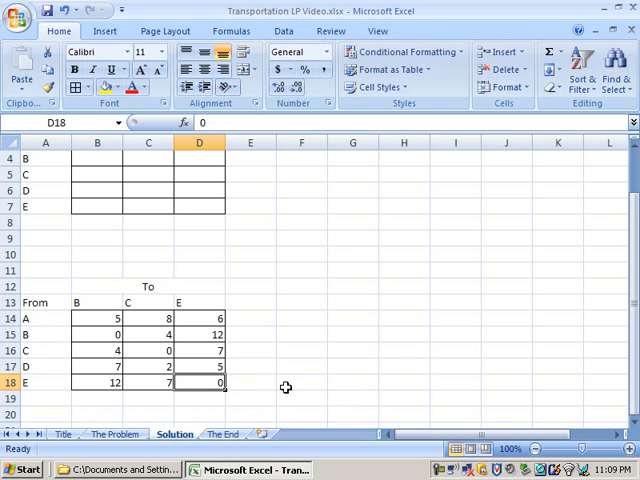
pyautogui.click(301, 382)
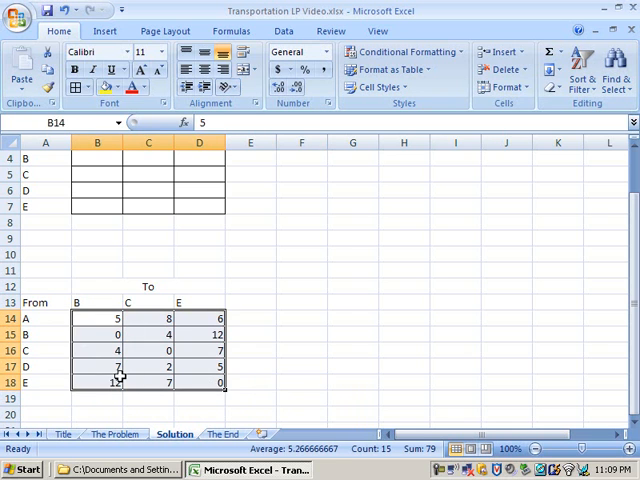
pyautogui.click(302, 350)
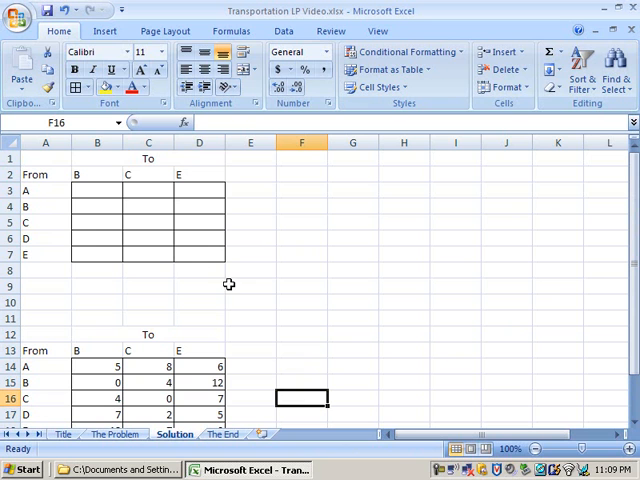
pyautogui.moveTo(140, 265)
pyautogui.write('Decision')
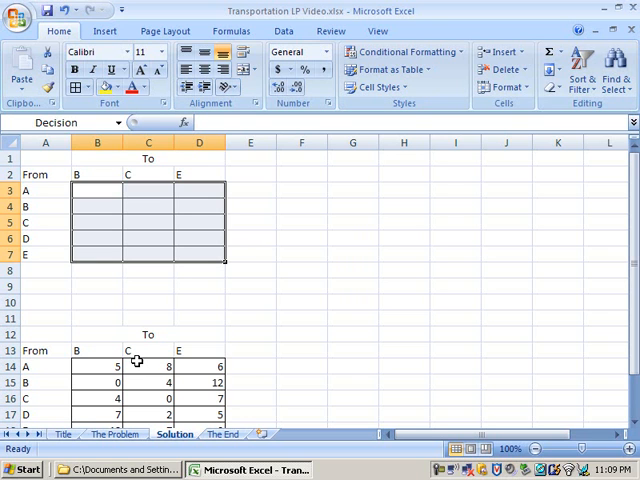
pyautogui.moveTo(375, 230)
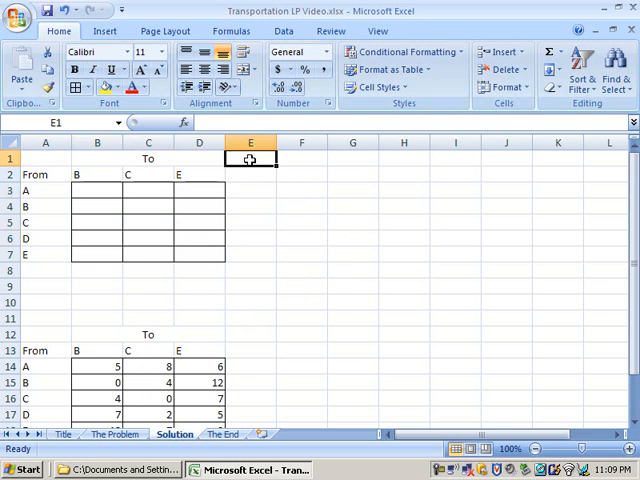
# Label E1 'Obj. val.' and begin =SUMPRODUCT(Decision, in yellow-shaded F1
pyautogui.write('Ob')
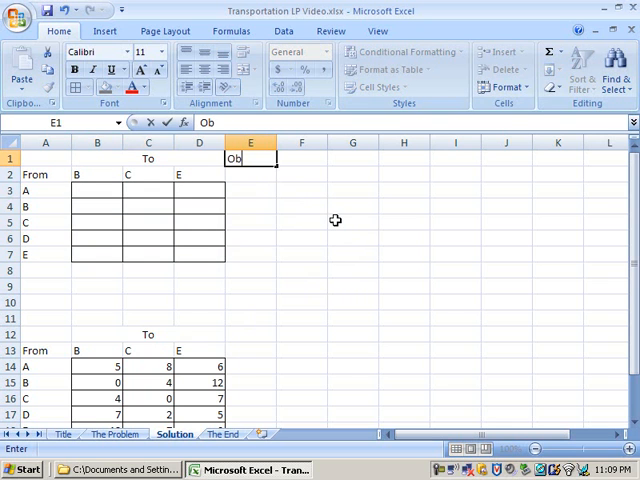
pyautogui.write('j. val.')
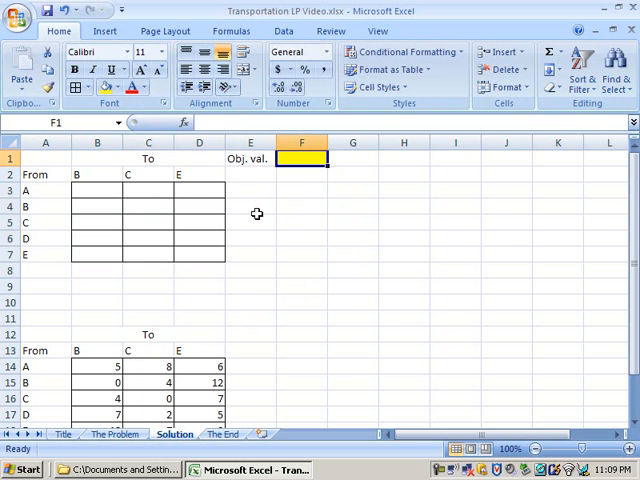
pyautogui.moveTo(257, 213)
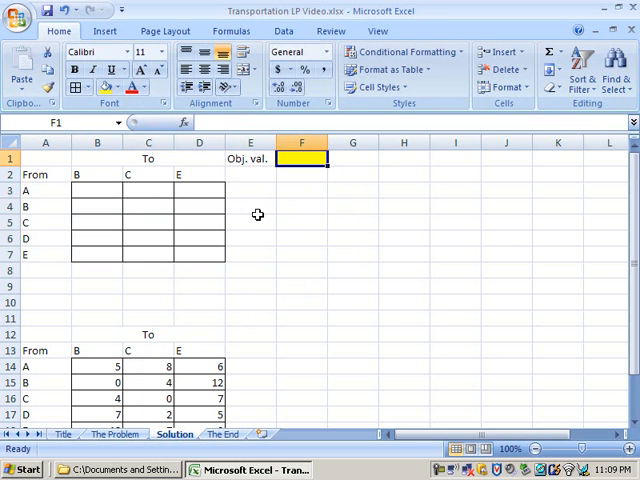
pyautogui.write('=sumpro')
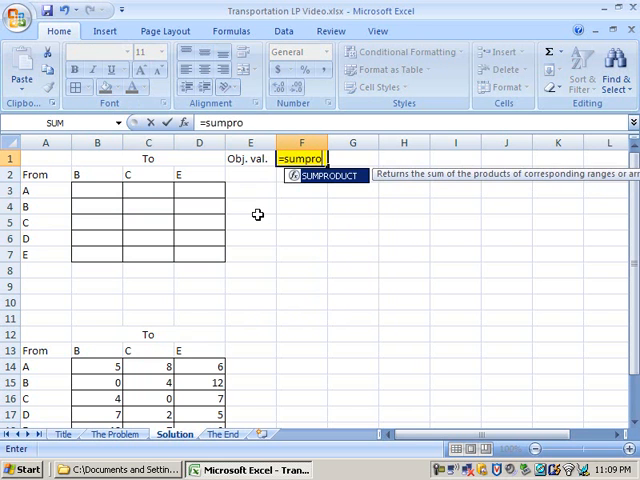
pyautogui.write('duct(')
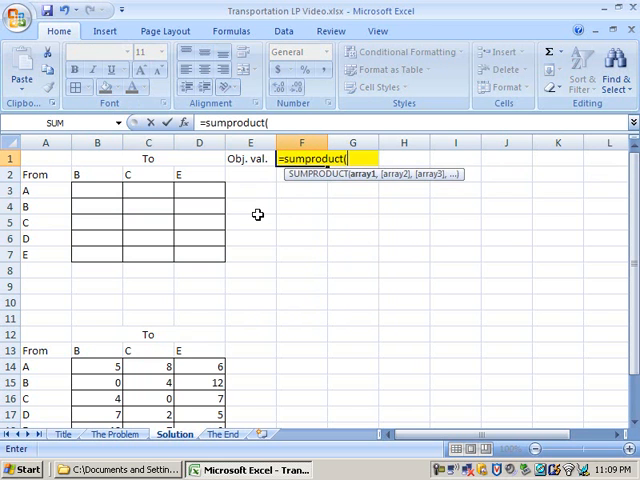
pyautogui.write('decision')
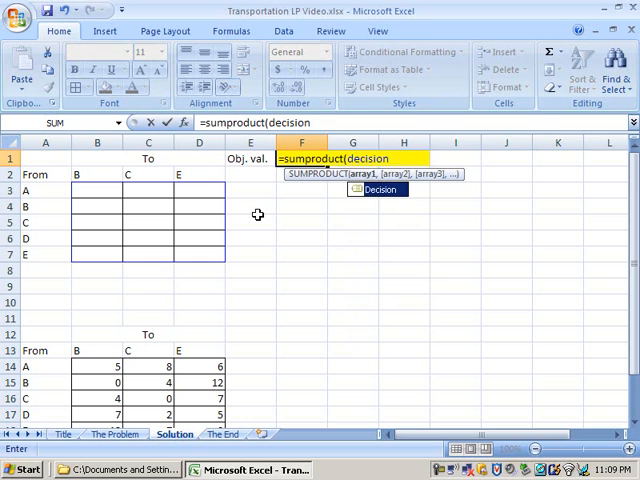
pyautogui.write(',')
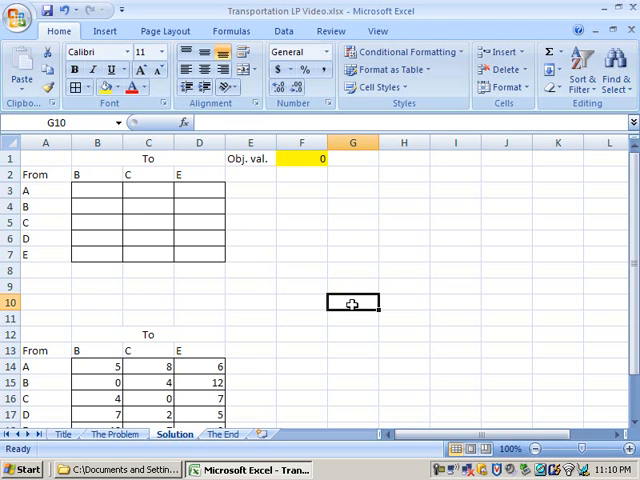
pyautogui.moveTo(351, 299)
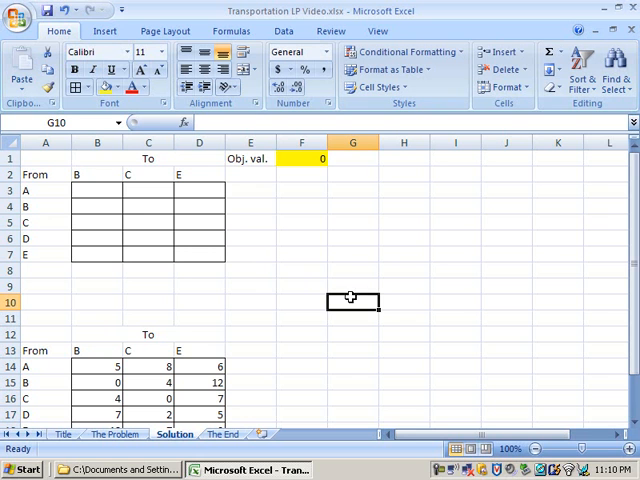
pyautogui.moveTo(300, 192)
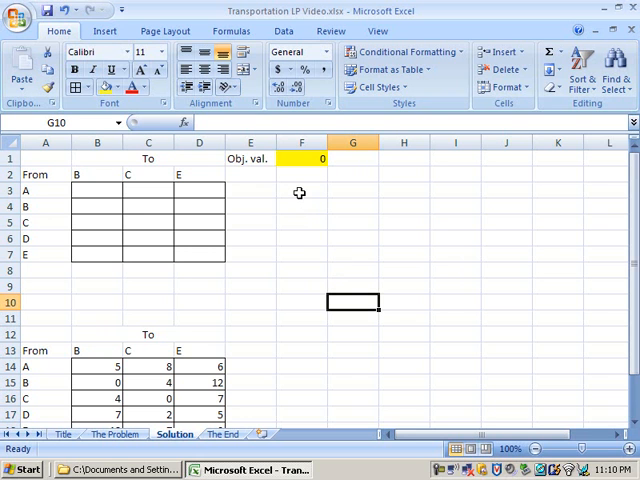
pyautogui.click(301, 190)
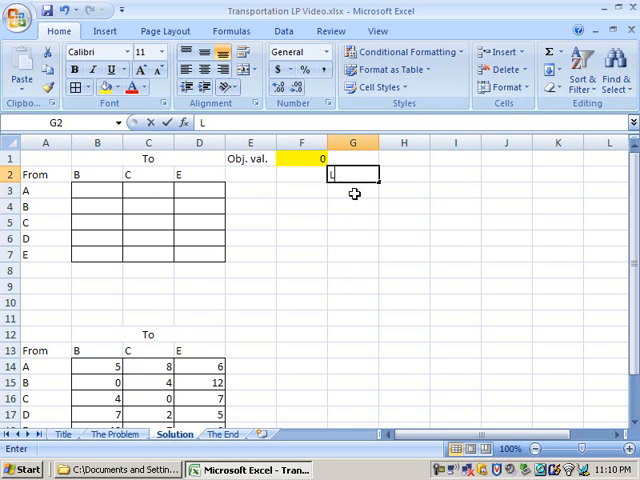
# Enter a 'Limit' heading in G2 with 700, 500, 100, 800, 400 below it
pyautogui.write('Limit')
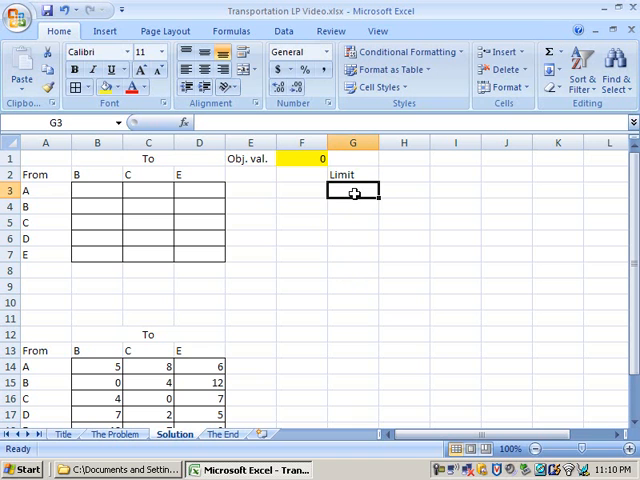
pyautogui.write('700')
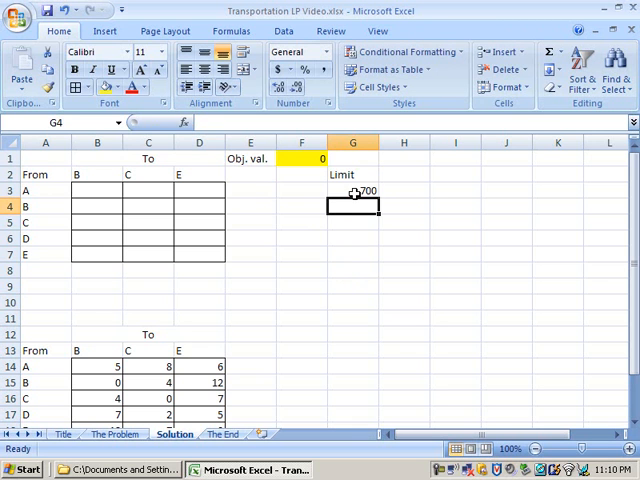
pyautogui.write('500')
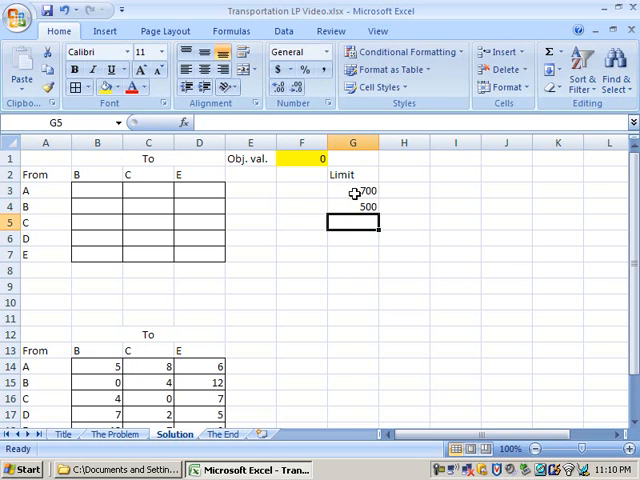
pyautogui.write('100')
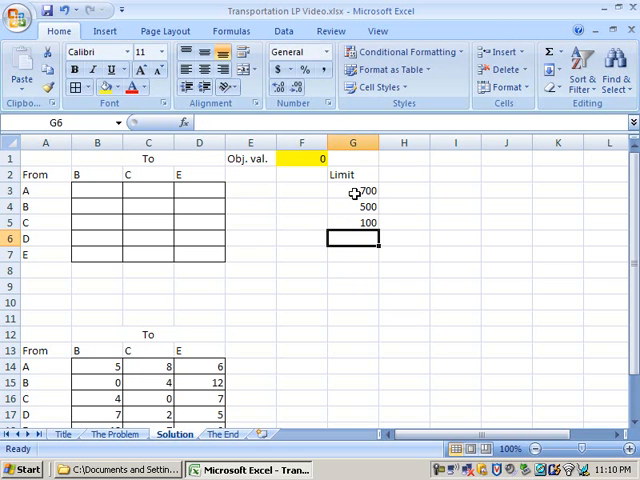
pyautogui.write('800')
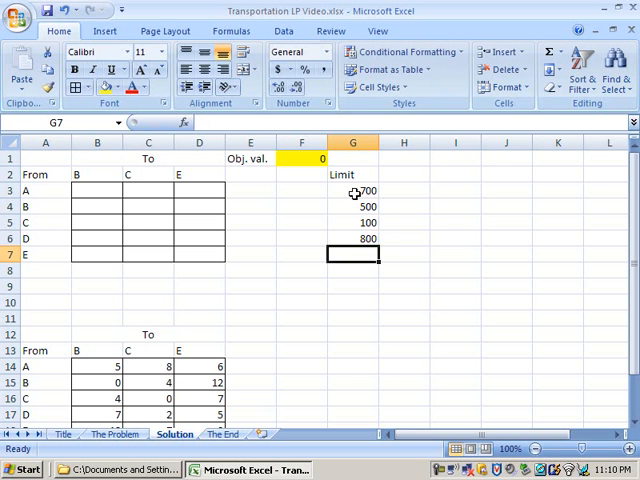
pyautogui.write('400')
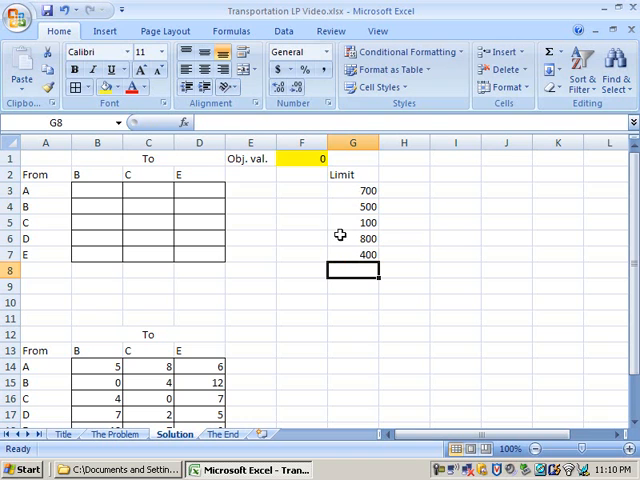
pyautogui.moveTo(236, 190)
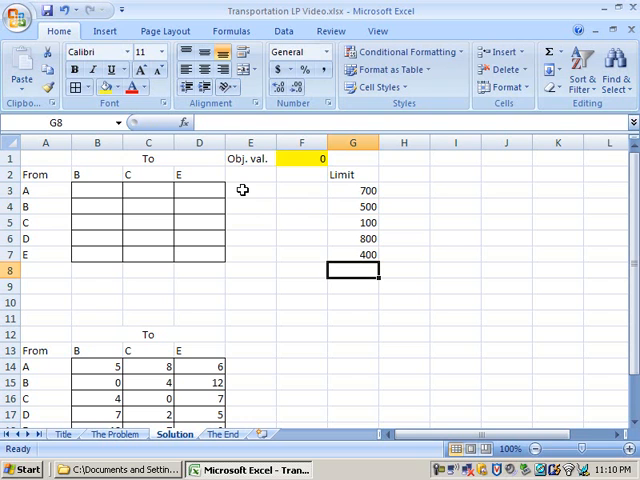
# Enter =SUM(B3:D3) in E3 and extend it down to E7
pyautogui.moveTo(97, 190); pyautogui.dragTo(198, 190)
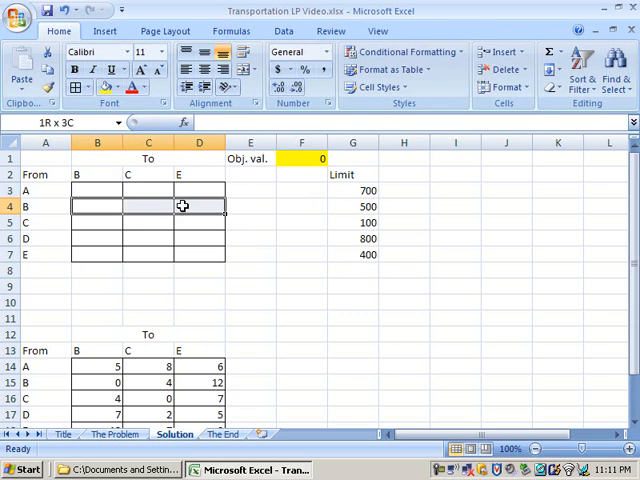
pyautogui.moveTo(187, 207)
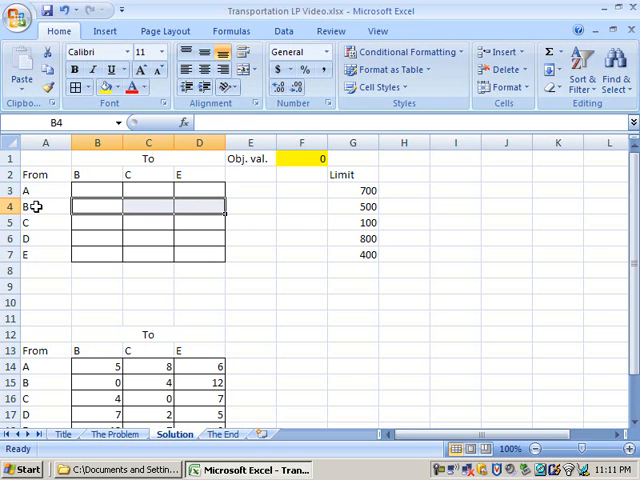
pyautogui.moveTo(247, 188)
pyautogui.write('=')
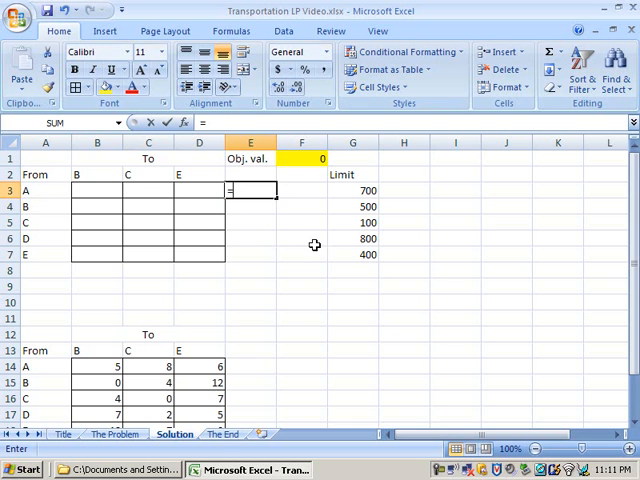
pyautogui.write('sum(')
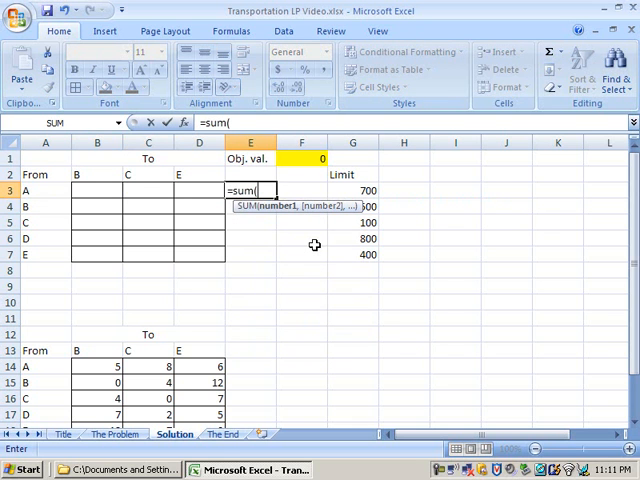
pyautogui.moveTo(211, 208)
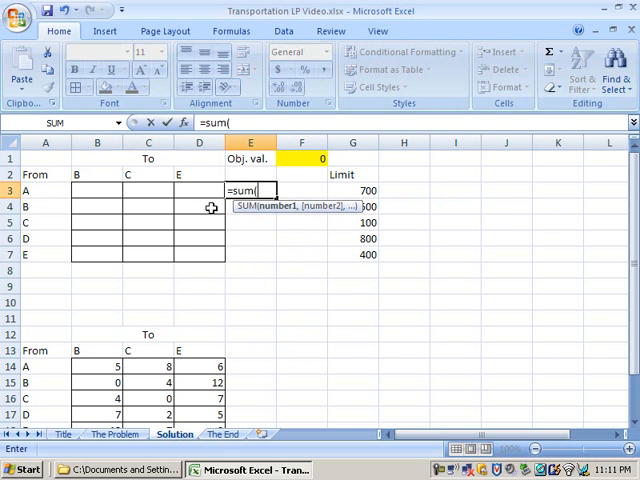
pyautogui.moveTo(96, 180)
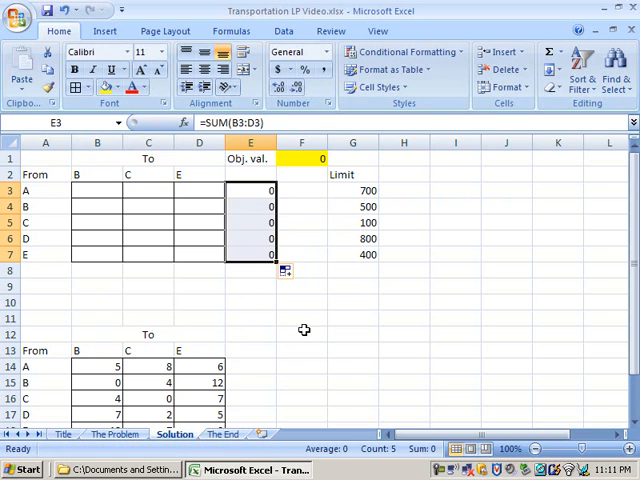
pyautogui.moveTo(301, 317)
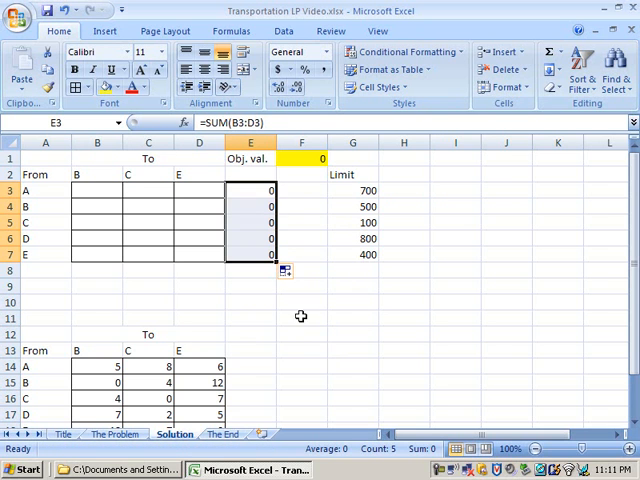
pyautogui.click(251, 206)
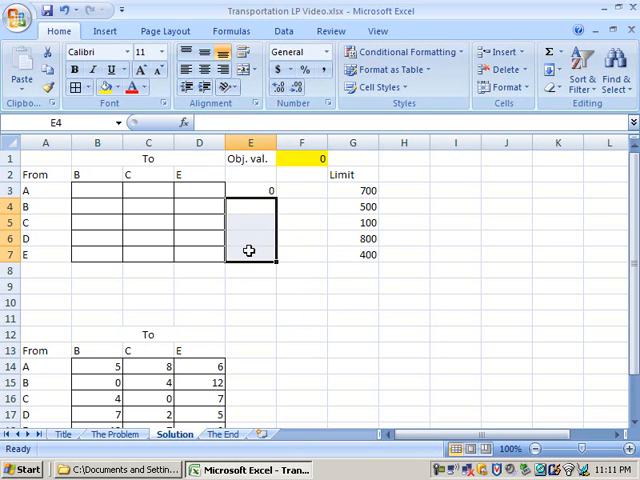
pyautogui.write('=SUM(B3:D3)')
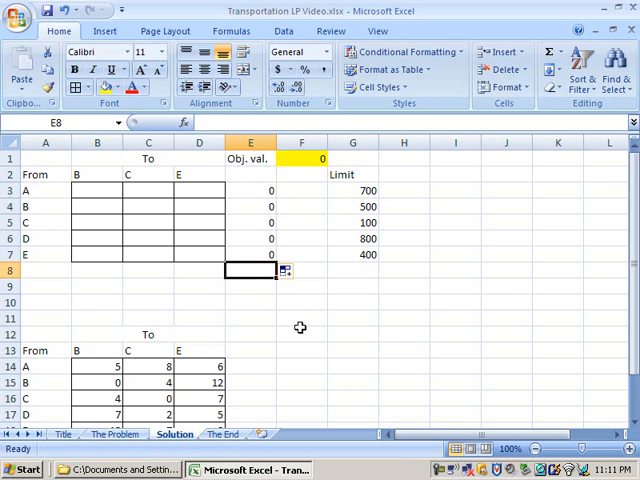
pyautogui.moveTo(308, 314)
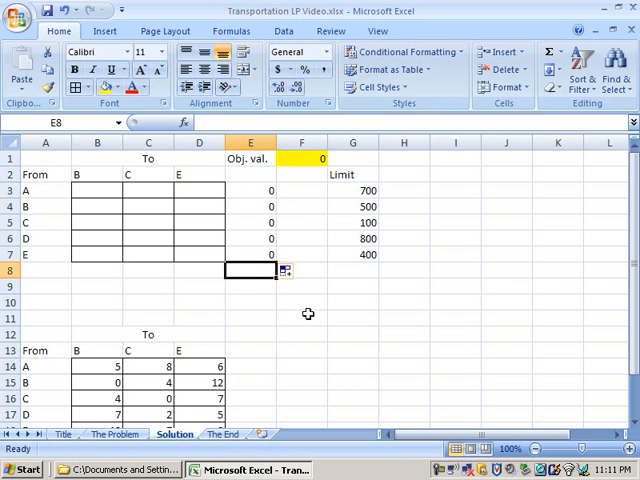
pyautogui.moveTo(272, 267)
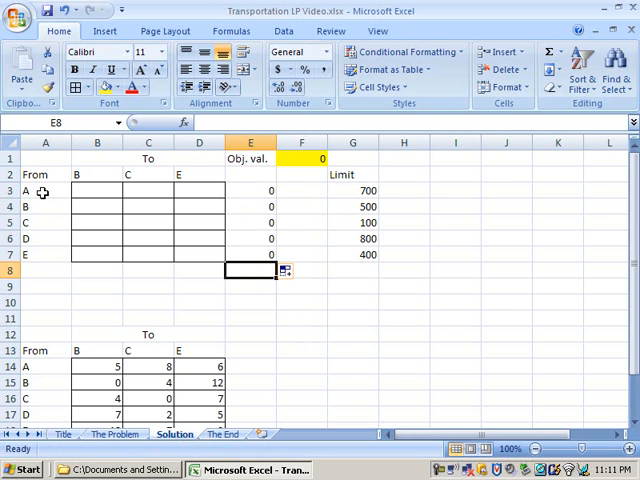
# Enter an equals sign in each cell F3 through F7
pyautogui.click(352, 190)
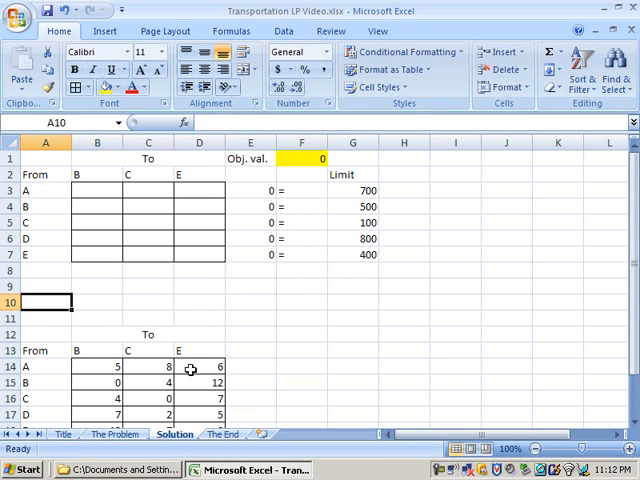
# Type 'Limit' in A10 with 900 under destinations B, C and E, then select B3:B7
pyautogui.write('Limit')
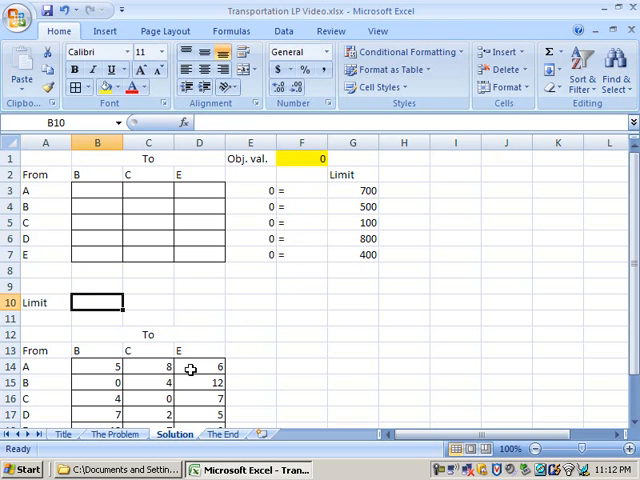
pyautogui.write('900')
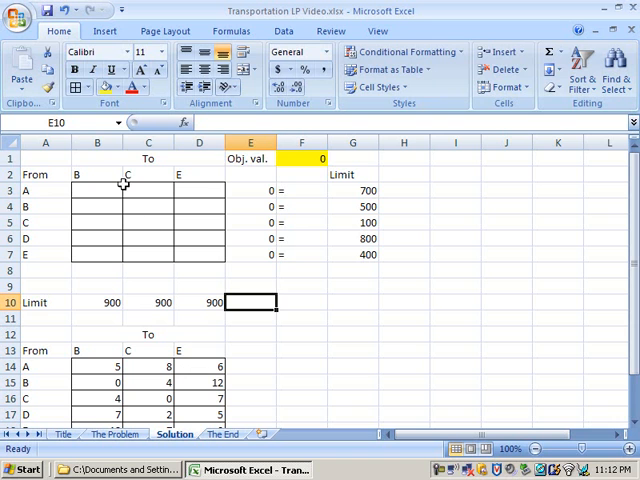
pyautogui.click(147, 175)
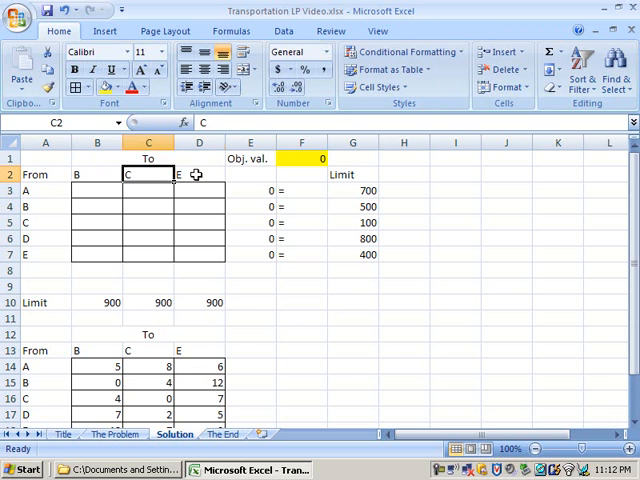
pyautogui.click(97, 174)
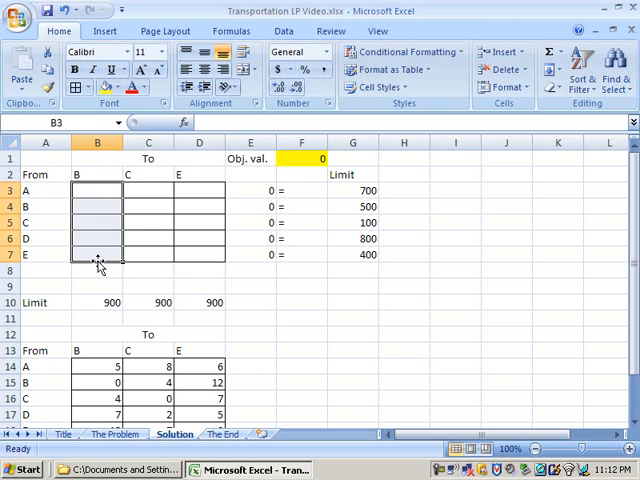
# Enter =SUM(B3:B7) in B8 and fill the column total across to D8
pyautogui.write('=s')
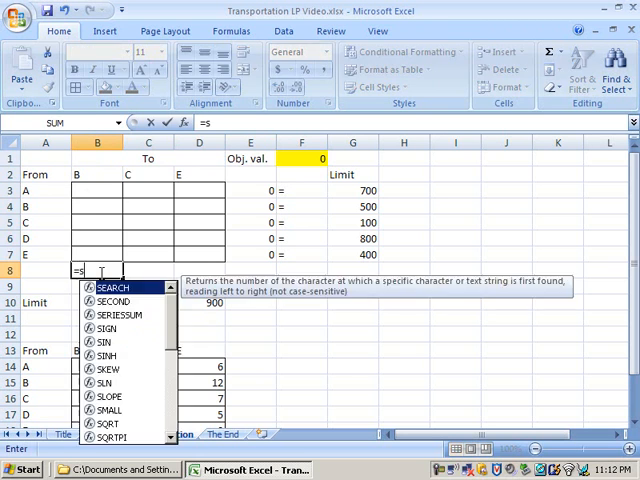
pyautogui.write('um(')
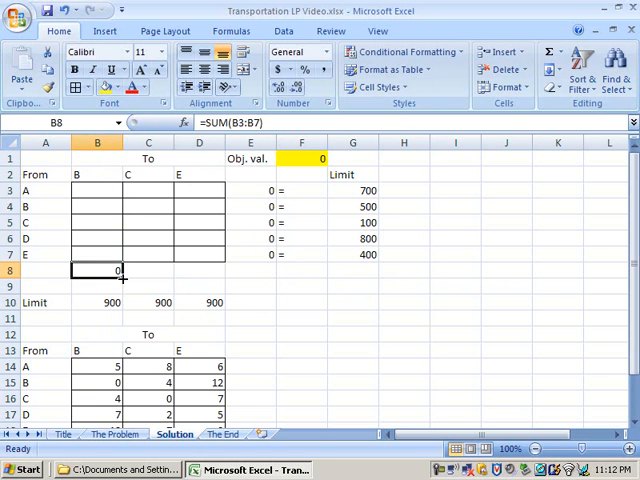
pyautogui.moveTo(117, 270); pyautogui.dragTo(213, 270)
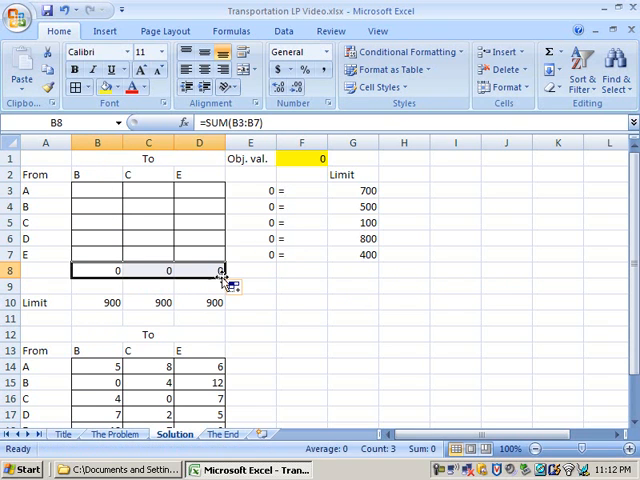
pyautogui.click(251, 286)
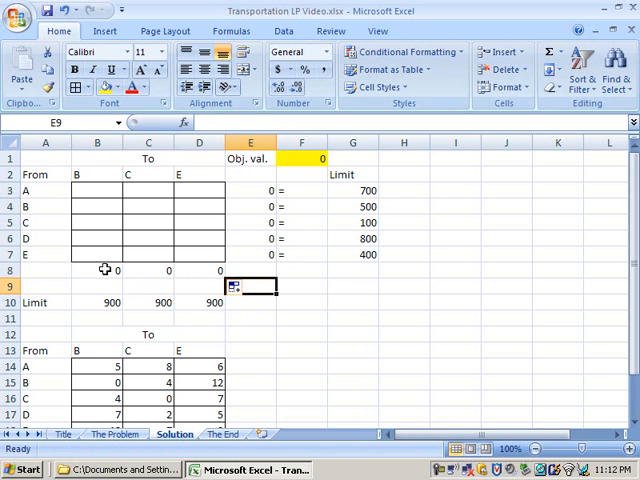
pyautogui.click(97, 286)
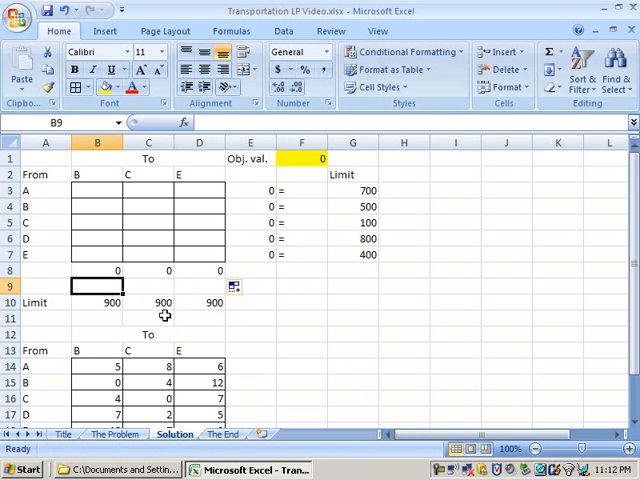
# Enter "<=" signs in row 9 below the column totals, above the 900 limits
pyautogui.write('<=')
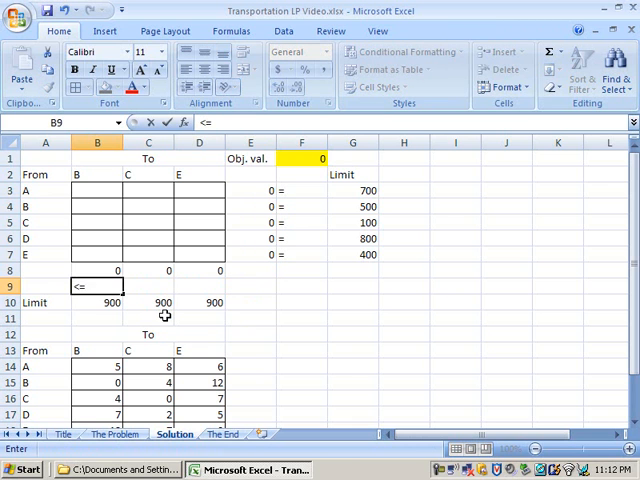
pyautogui.click(97, 302)
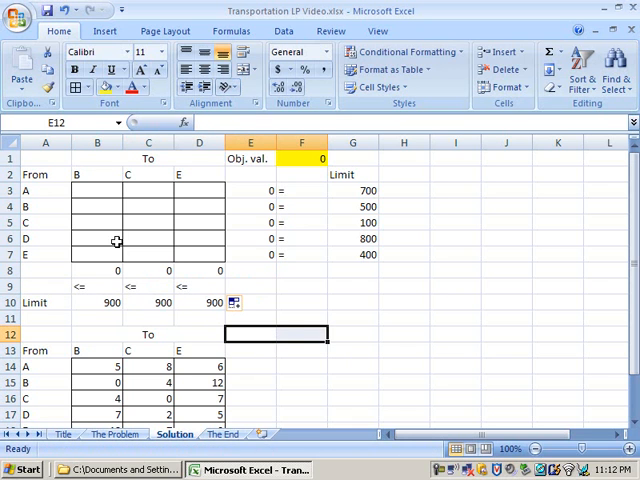
pyautogui.moveTo(104, 188)
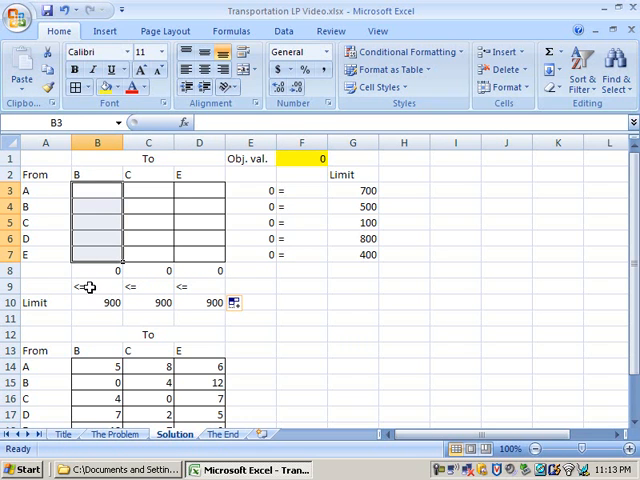
pyautogui.click(97, 302)
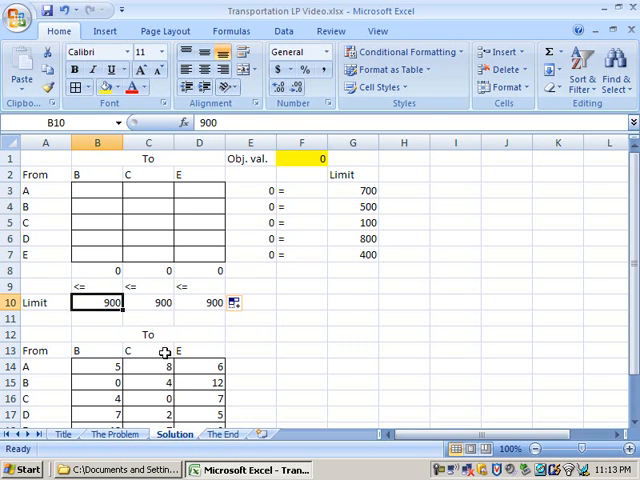
pyautogui.click(352, 334)
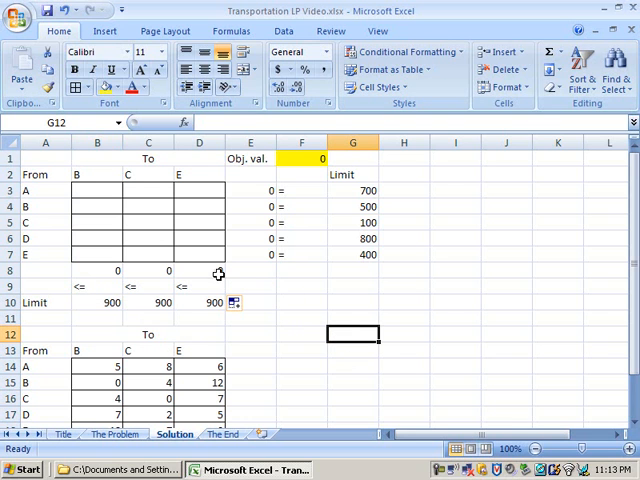
pyautogui.click(250, 318)
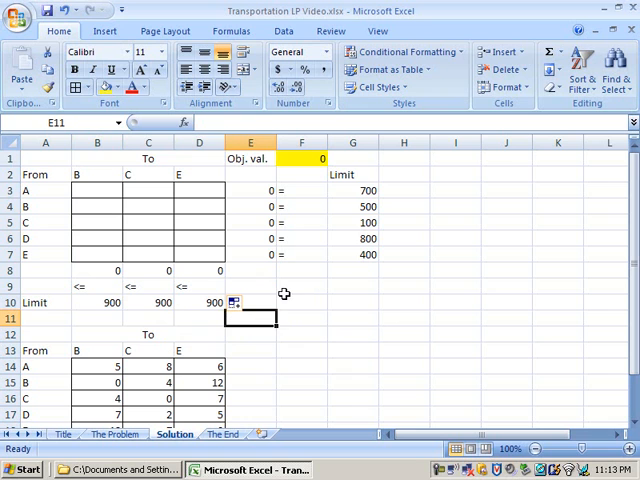
pyautogui.moveTo(265, 300)
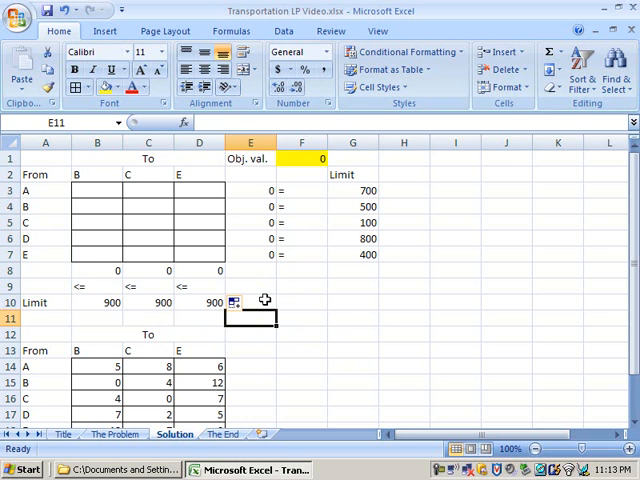
pyautogui.click(251, 286)
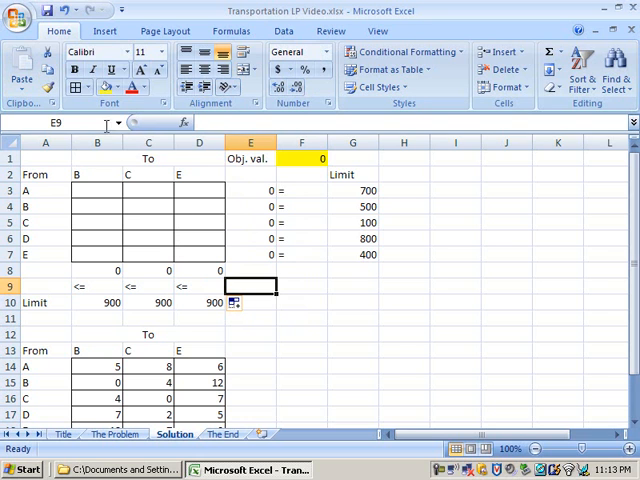
pyautogui.moveTo(284, 31)
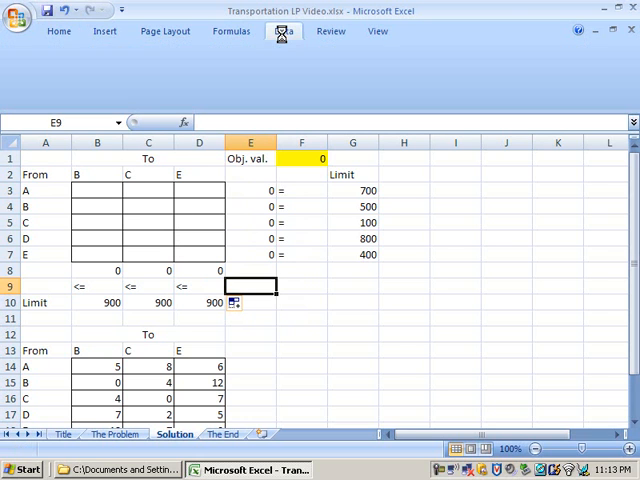
# Open the Excel Options window from the Office Button menu
pyautogui.click(283, 31)
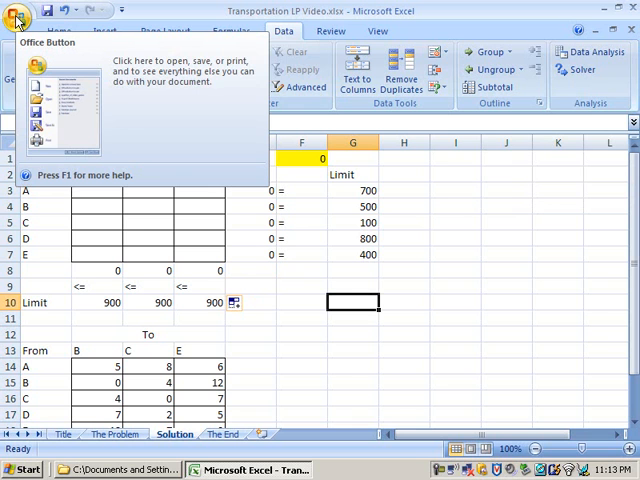
pyautogui.click(18, 18)
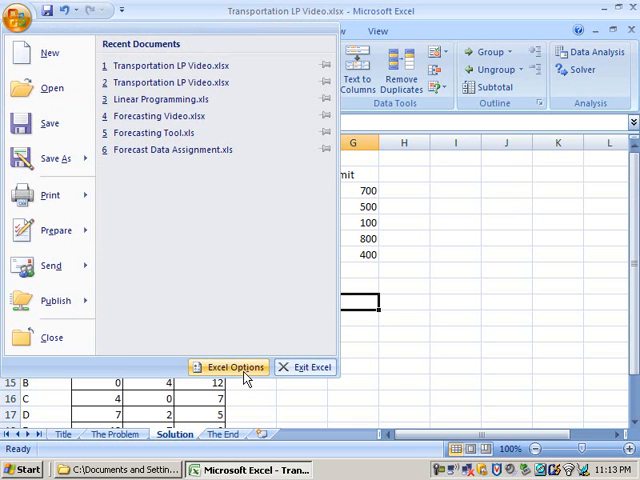
pyautogui.click(234, 367)
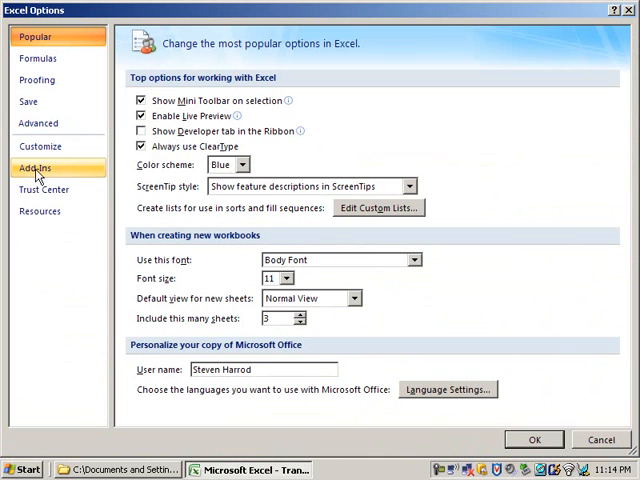
# Confirm the Solver Add-in and Analysis ToolPak are checked under Excel Add-ins
pyautogui.click(35, 167)
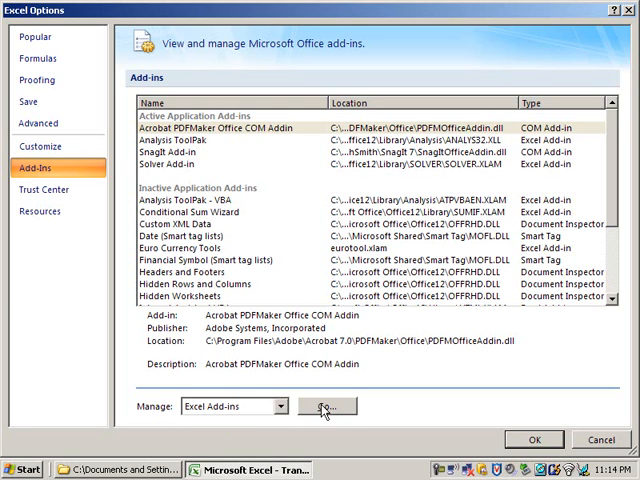
pyautogui.click(327, 406)
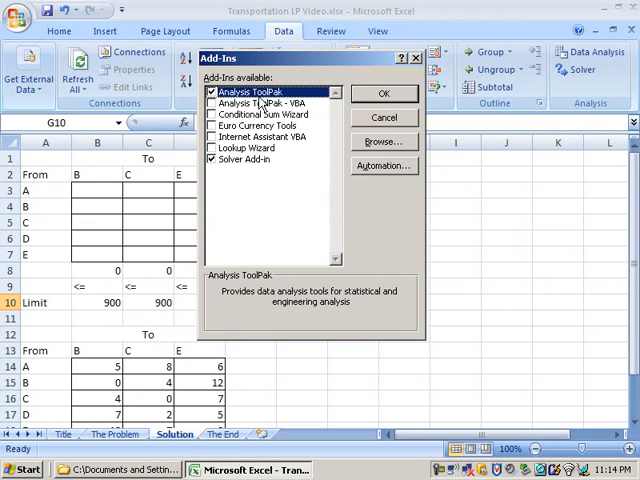
pyautogui.click(212, 159)
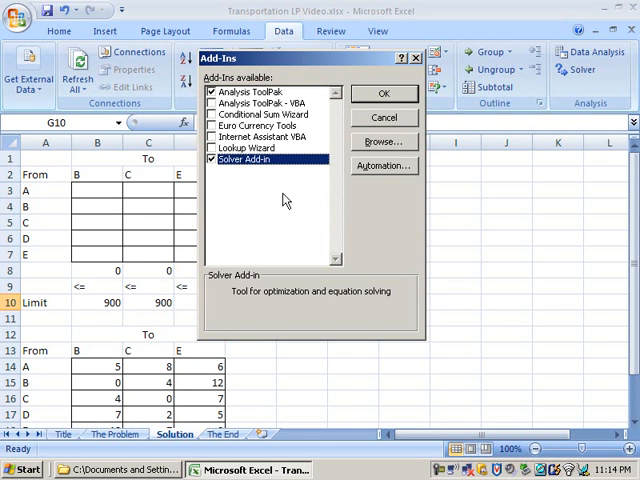
pyautogui.click(383, 93)
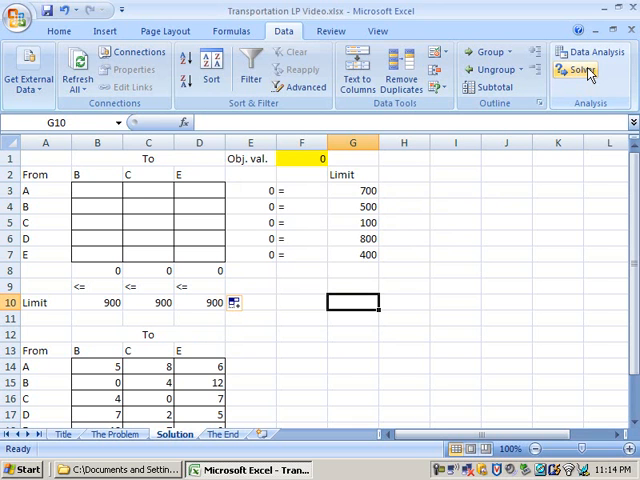
# Set Solver to minimise target cell F1 by changing the 'decision' cells, then start a constraint
pyautogui.click(581, 69)
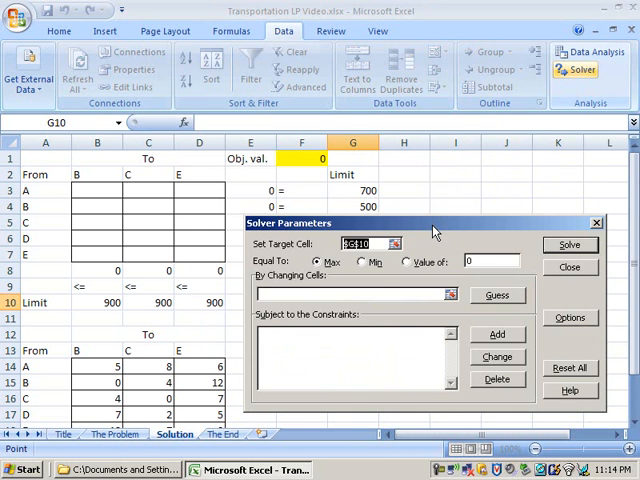
pyautogui.moveTo(345, 243)
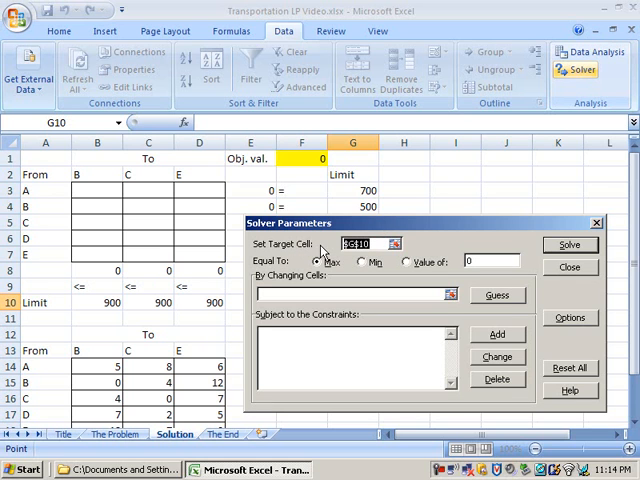
pyautogui.click(368, 244)
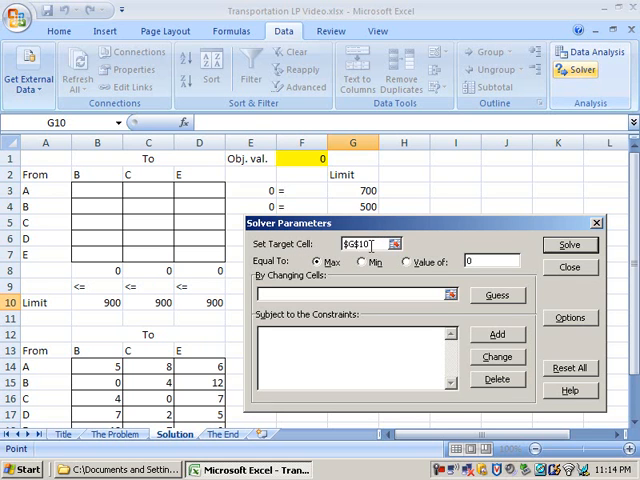
pyautogui.click(365, 244)
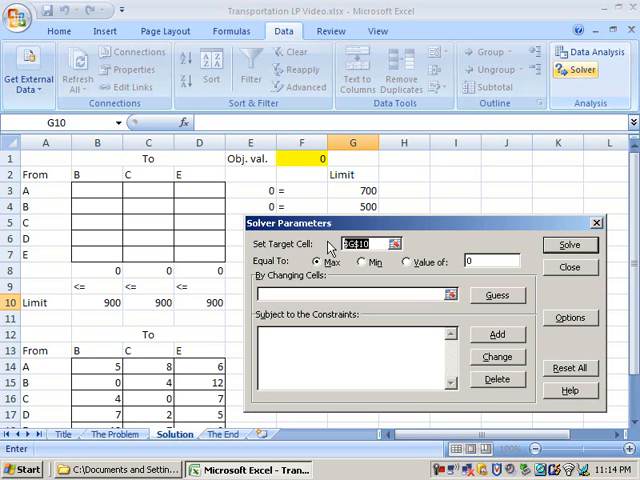
pyautogui.click(301, 160)
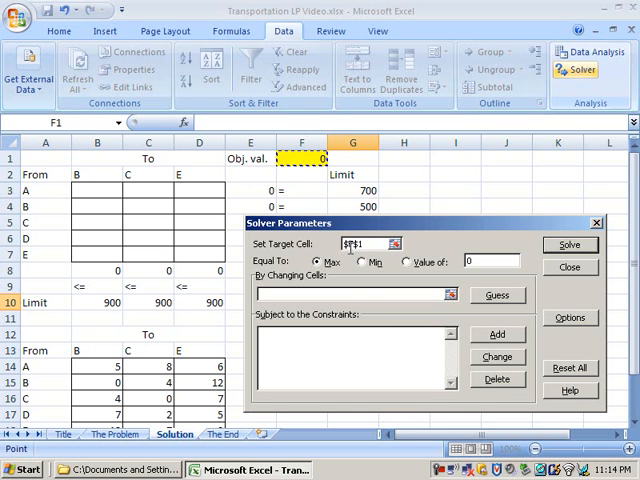
pyautogui.click(367, 243)
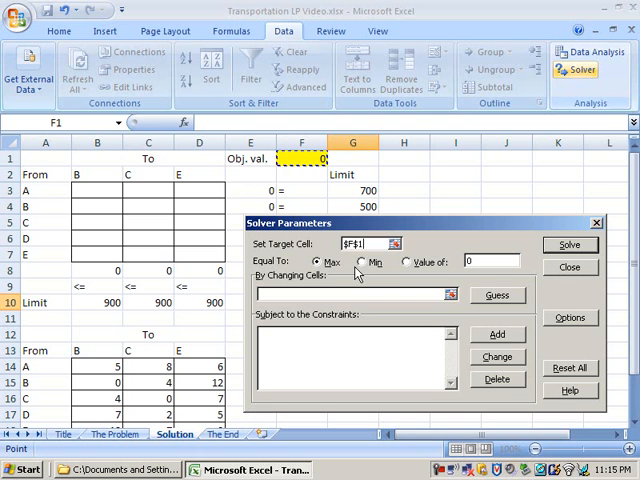
pyautogui.click(360, 261)
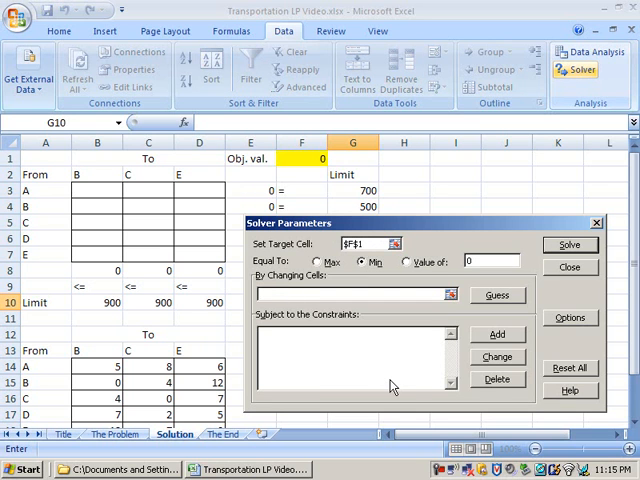
pyautogui.write('decision')
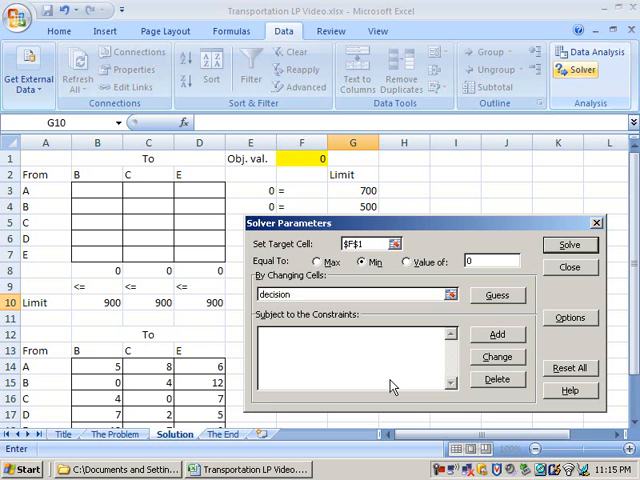
pyautogui.moveTo(390, 388)
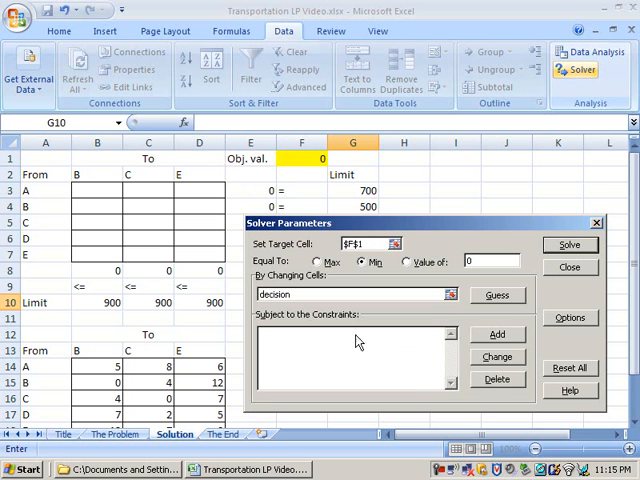
pyautogui.click(497, 334)
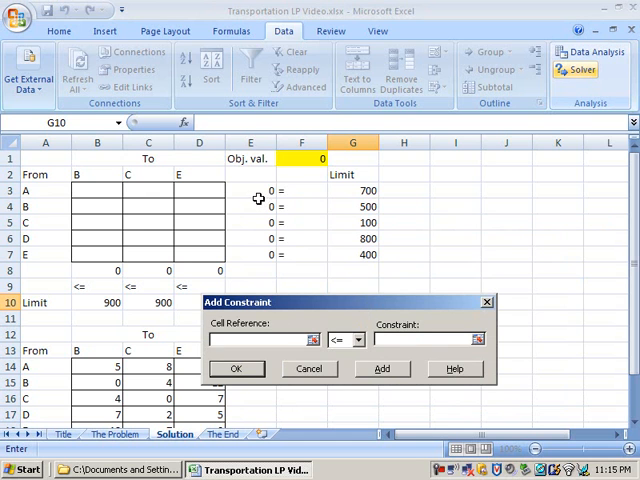
# Add the constraint E3:E7 = G3:G7 and open a new constraint entry
pyautogui.click(251, 190)
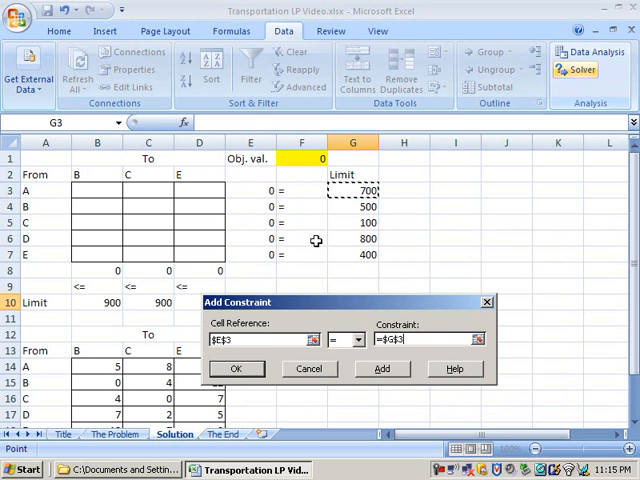
pyautogui.moveTo(293, 258)
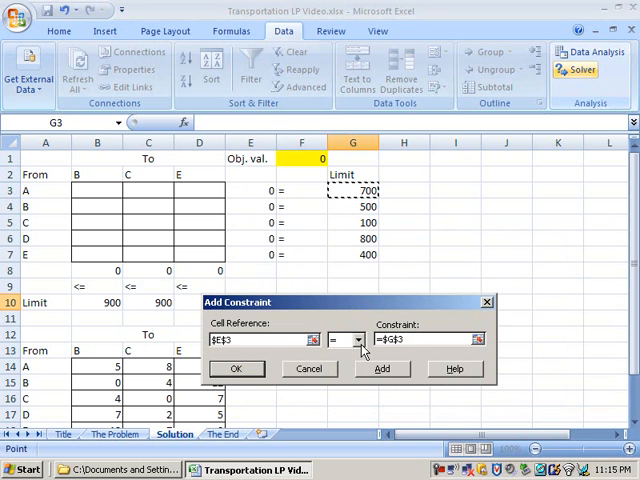
pyautogui.moveTo(305, 323)
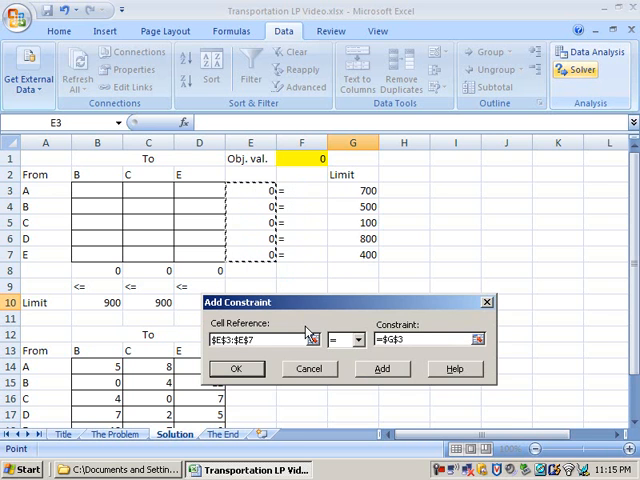
pyautogui.click(359, 340)
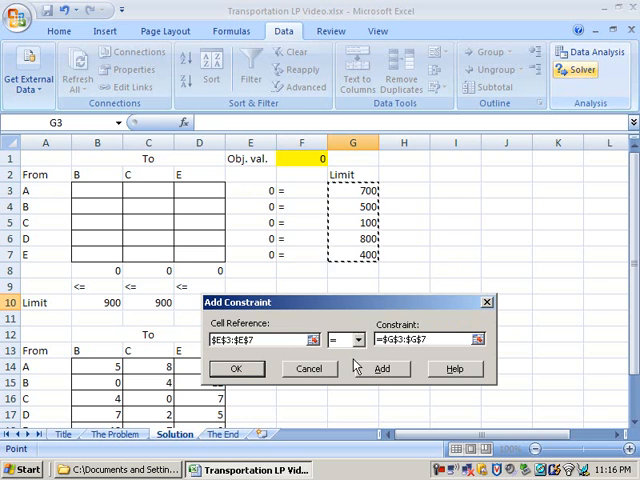
pyautogui.click(382, 368)
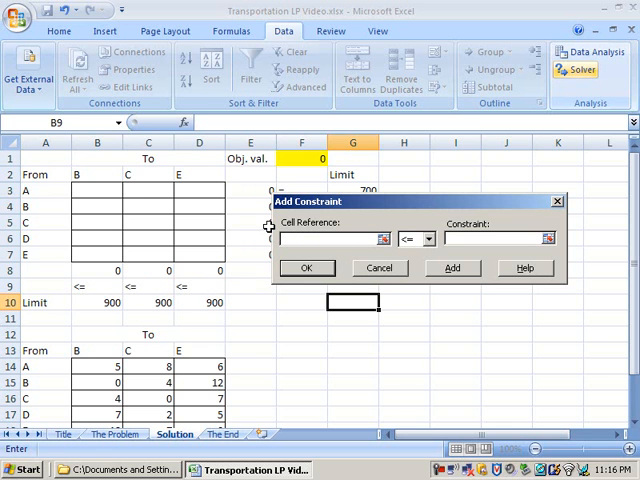
# Add the constraint B8:D8 <= B10:D10 and confirm it
pyautogui.moveTo(97, 270); pyautogui.dragTo(215, 270)
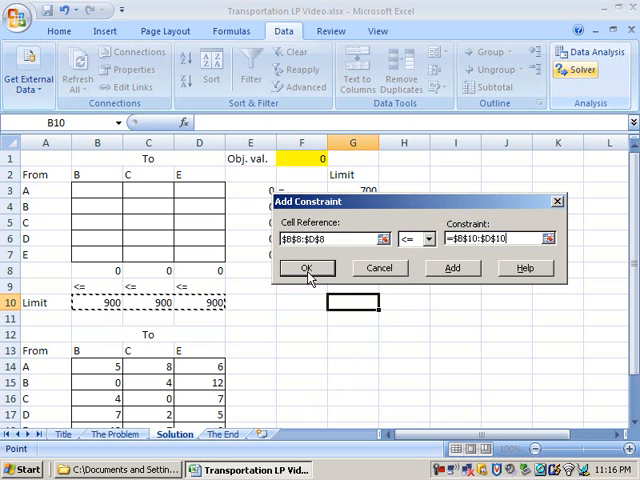
pyautogui.click(307, 268)
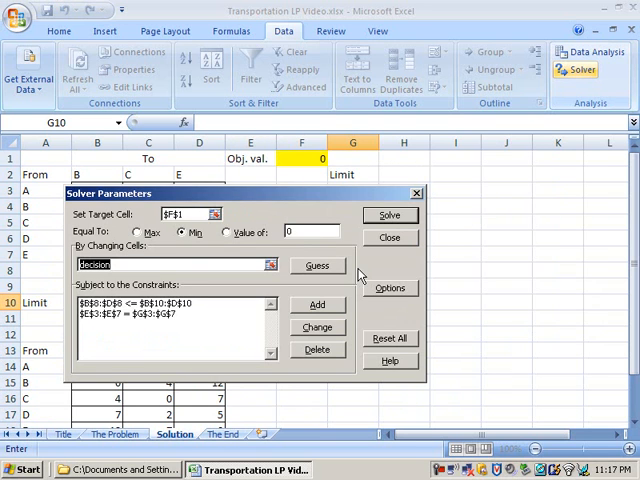
# Tick Assume Linear Model and Assume Non-Negative in Solver Options and accept
pyautogui.click(389, 288)
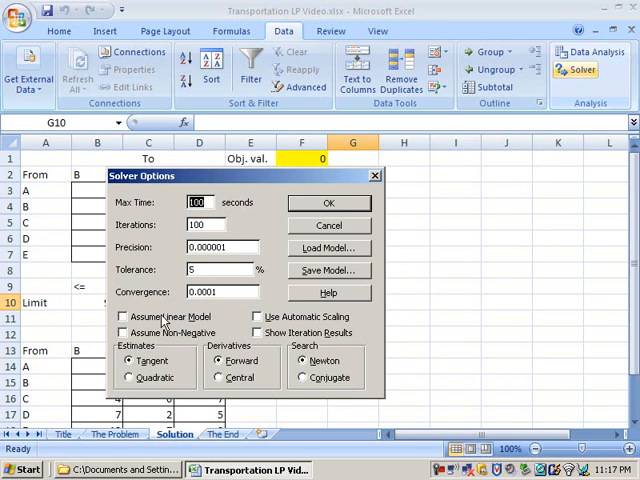
pyautogui.click(123, 317)
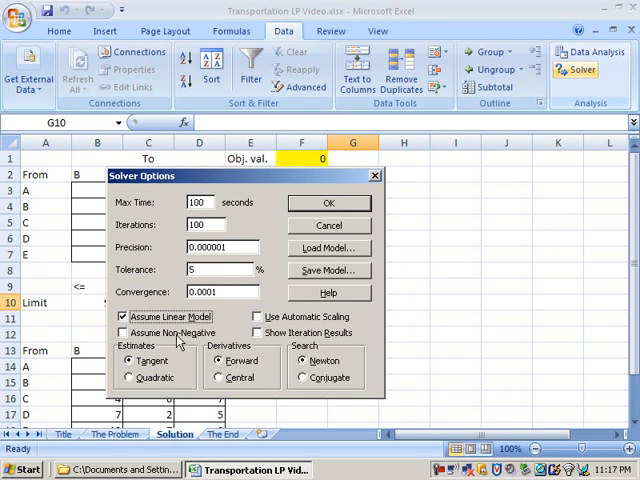
pyautogui.moveTo(155, 352)
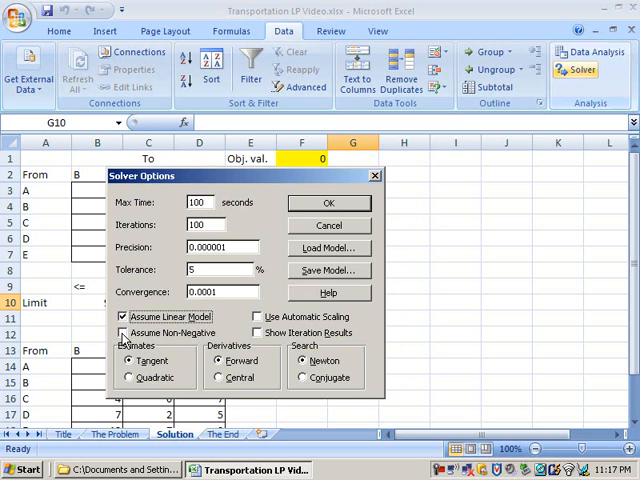
pyautogui.click(123, 333)
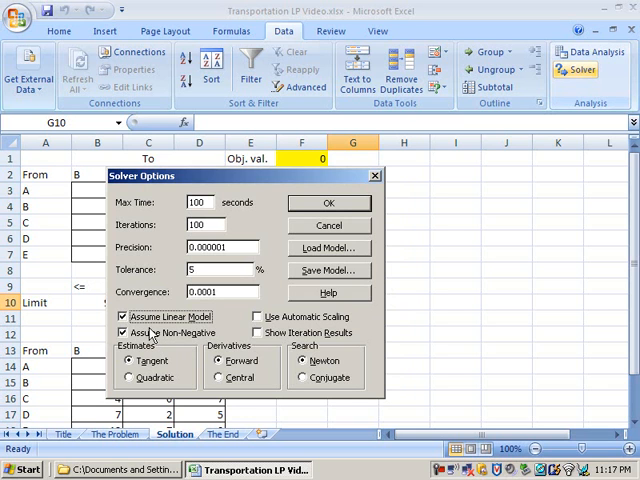
pyautogui.click(123, 332)
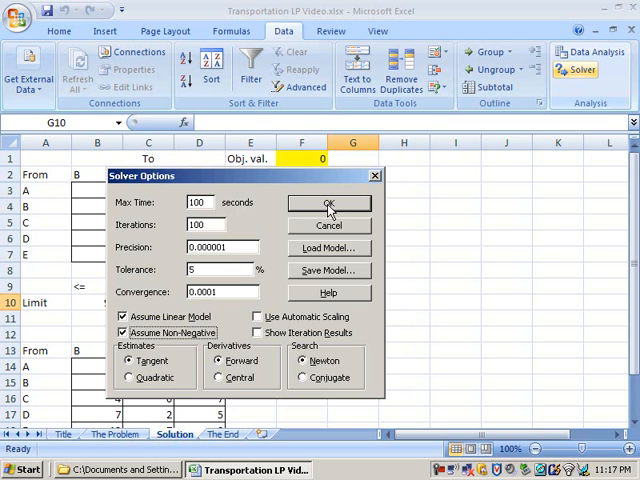
pyautogui.click(329, 202)
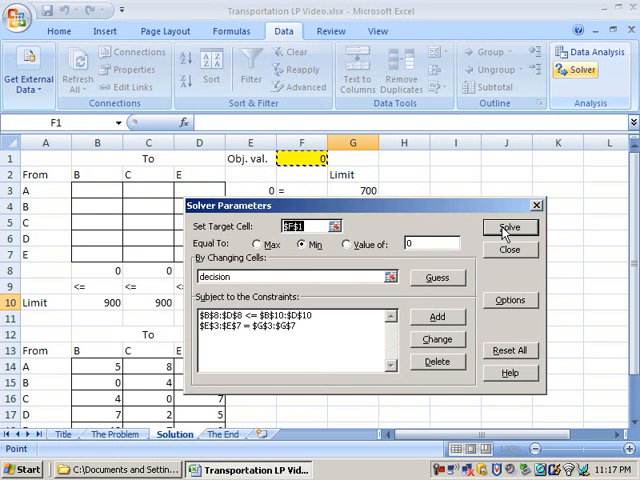
# Run Solver and keep the solution, giving a minimum cost of 5400
pyautogui.click(509, 227)
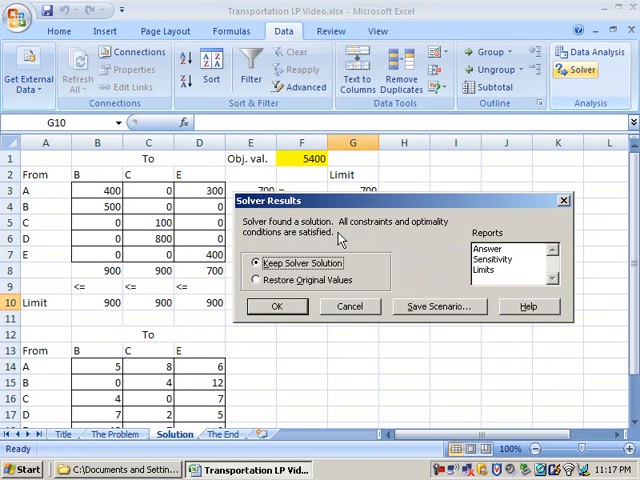
pyautogui.moveTo(258, 248)
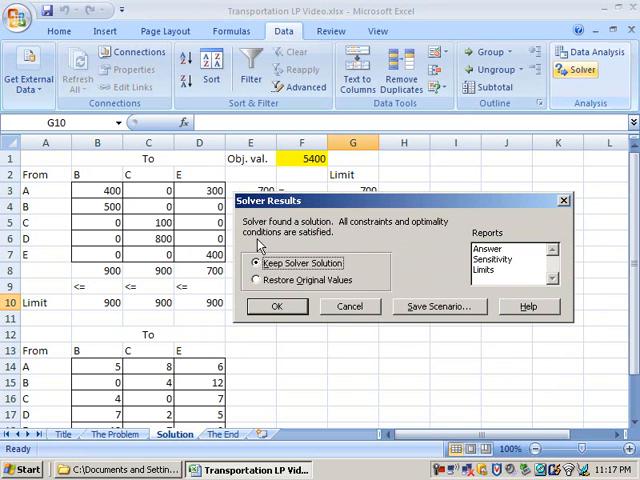
pyautogui.moveTo(330, 230)
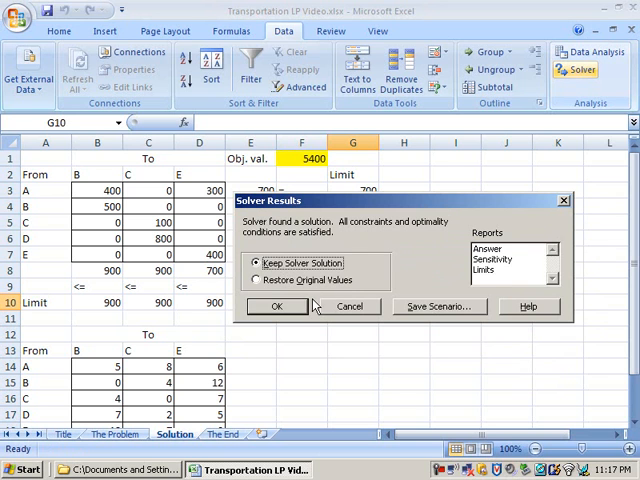
pyautogui.click(277, 306)
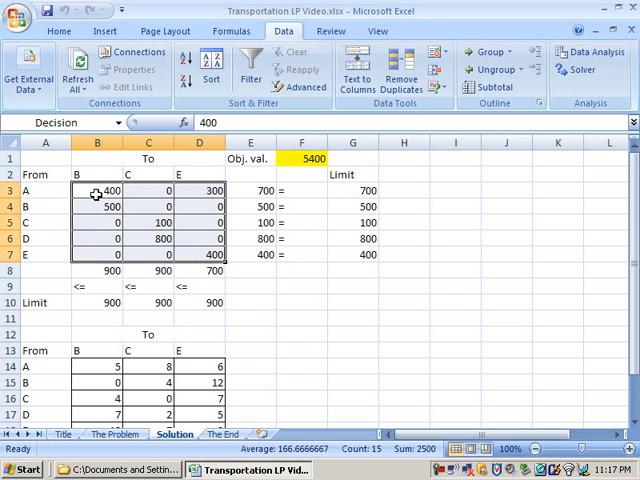
# Check shipment values starting at B3 in the solved grid, then go to the 'The End' sheet
pyautogui.click(97, 190)
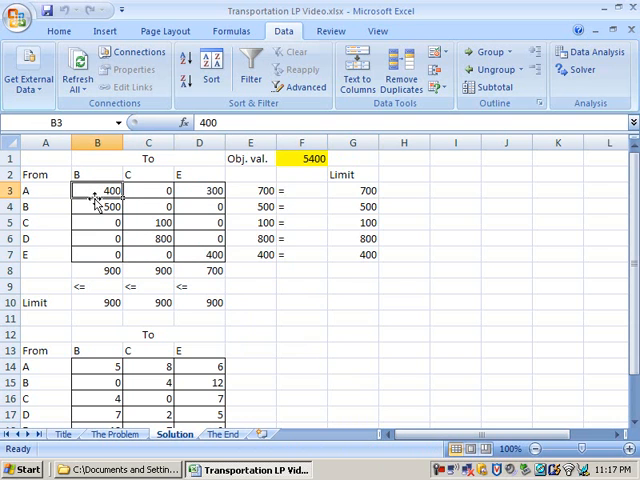
pyautogui.click(97, 206)
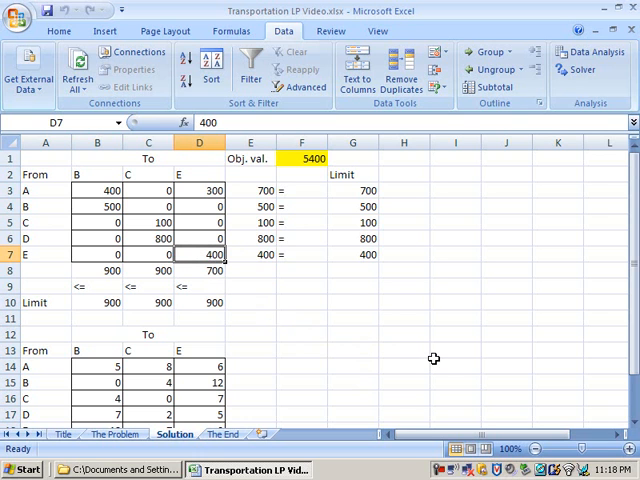
pyautogui.click(147, 238)
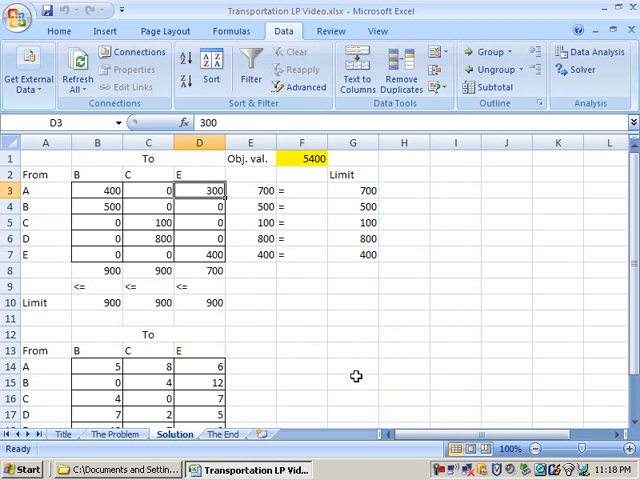
pyautogui.moveTo(270, 308)
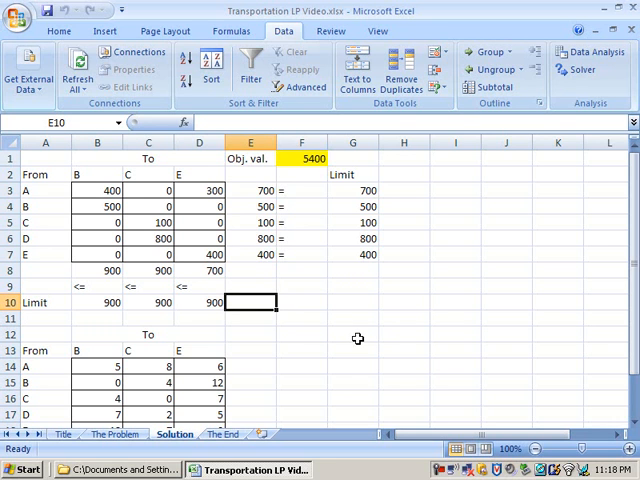
pyautogui.click(224, 433)
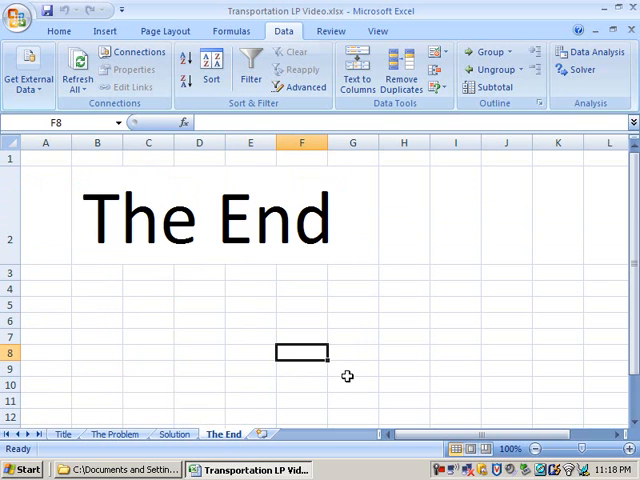